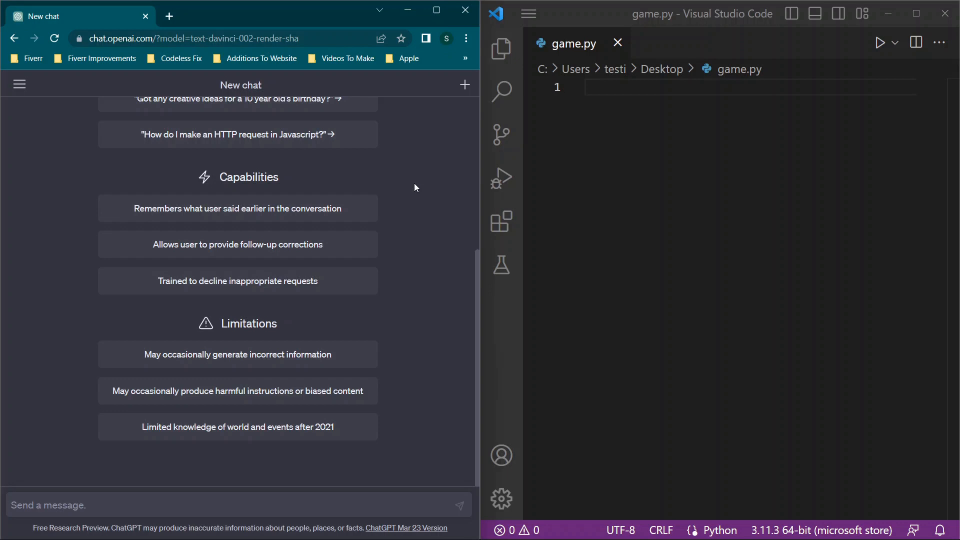
mouse_move(273, 239)
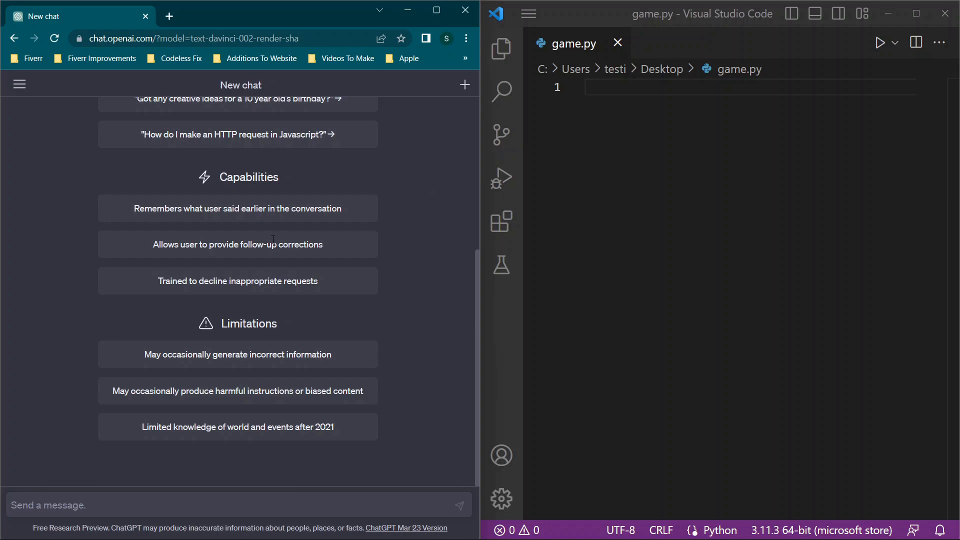
mouse_move(139, 296)
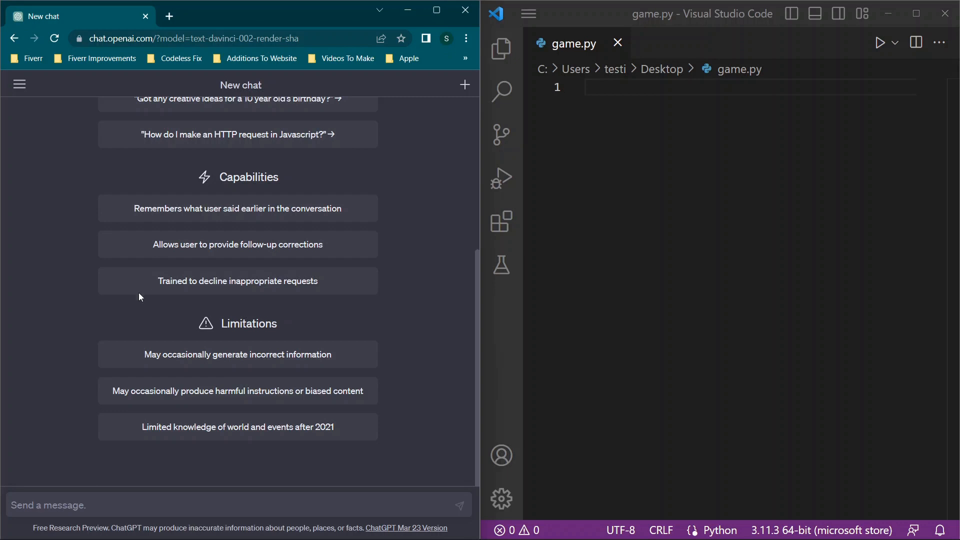
mouse_move(121, 340)
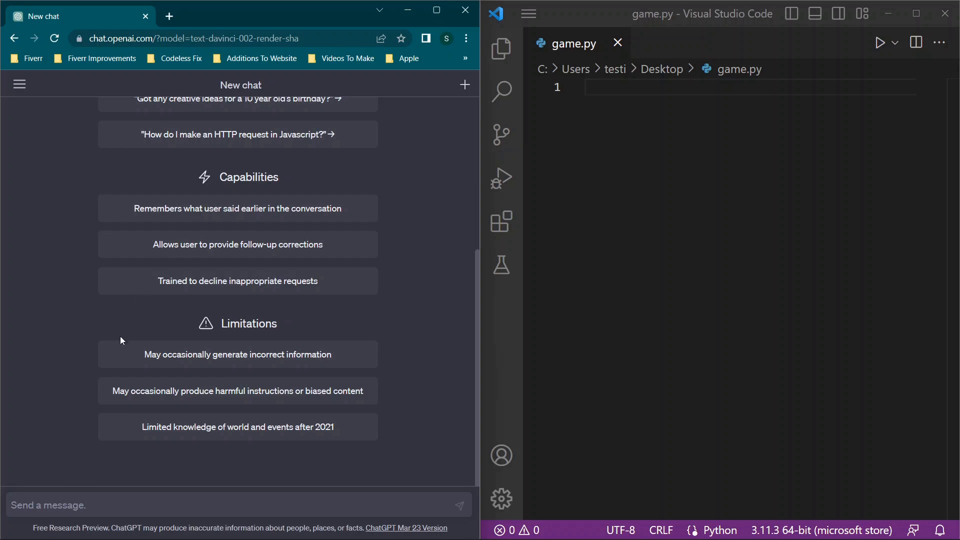
mouse_move(115, 502)
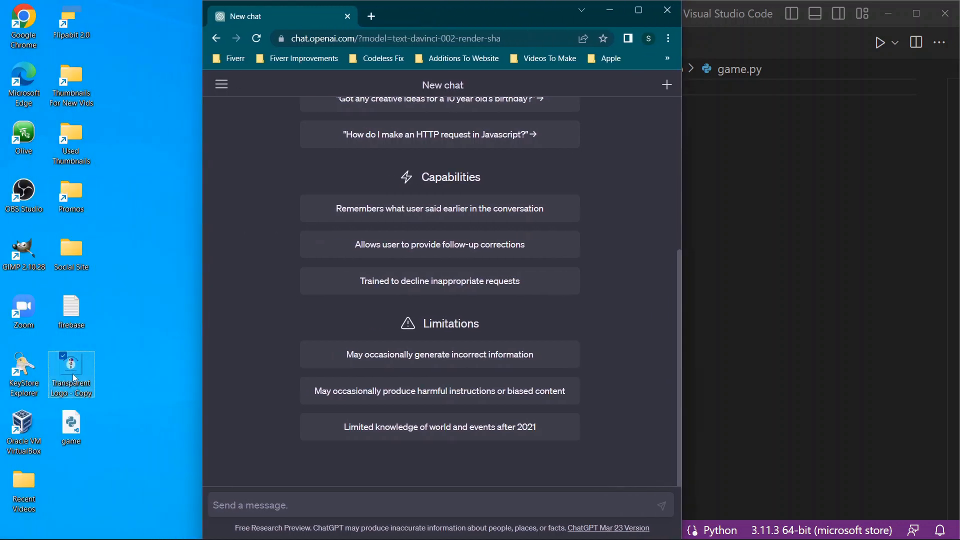
Show the Details properties of Transparent Logo - Copy.png, revealing its 2013 x 1954 dimensions
right_click(70, 374)
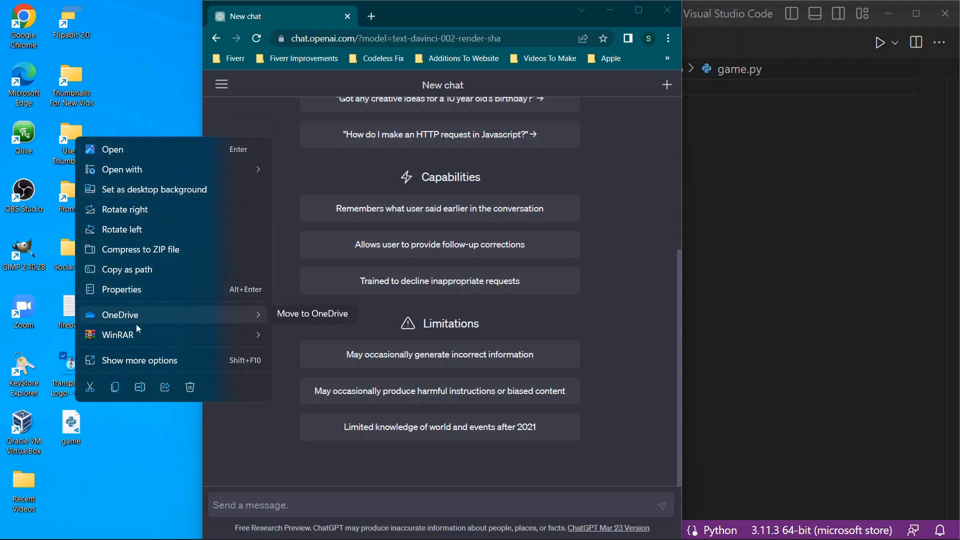
mouse_move(164, 387)
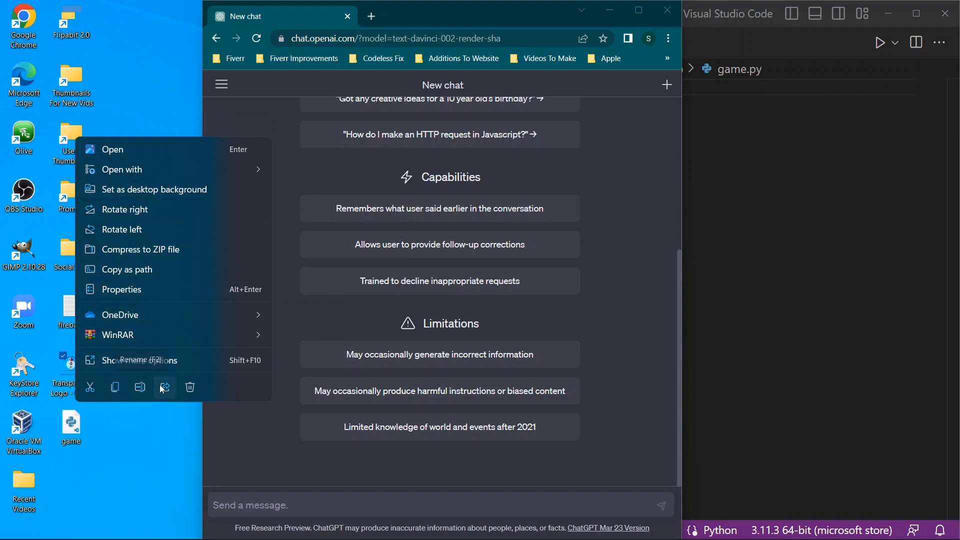
mouse_move(115, 387)
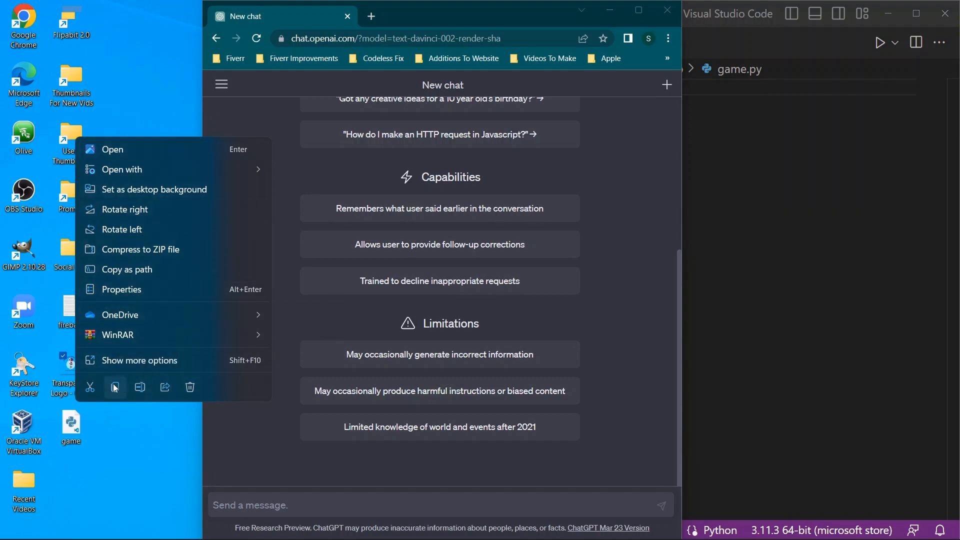
mouse_move(114, 360)
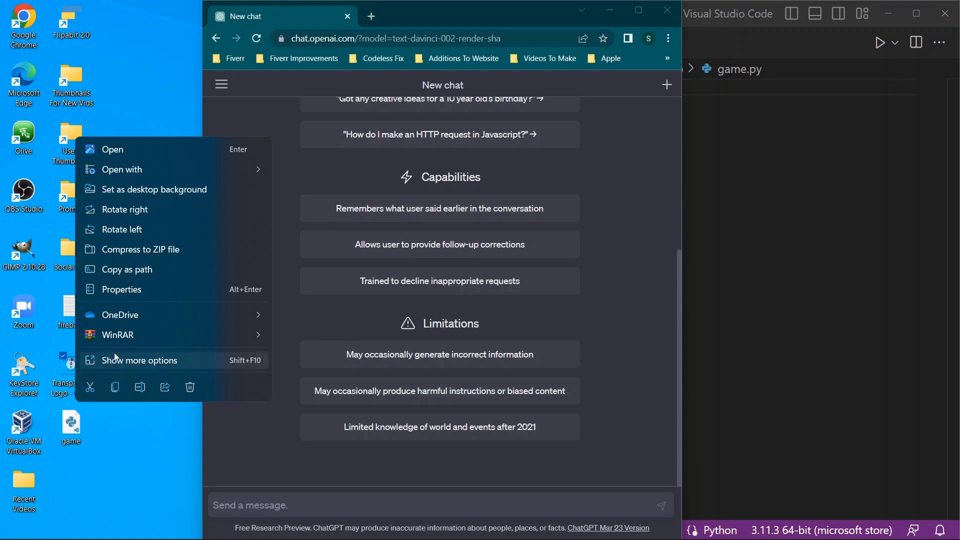
mouse_move(128, 360)
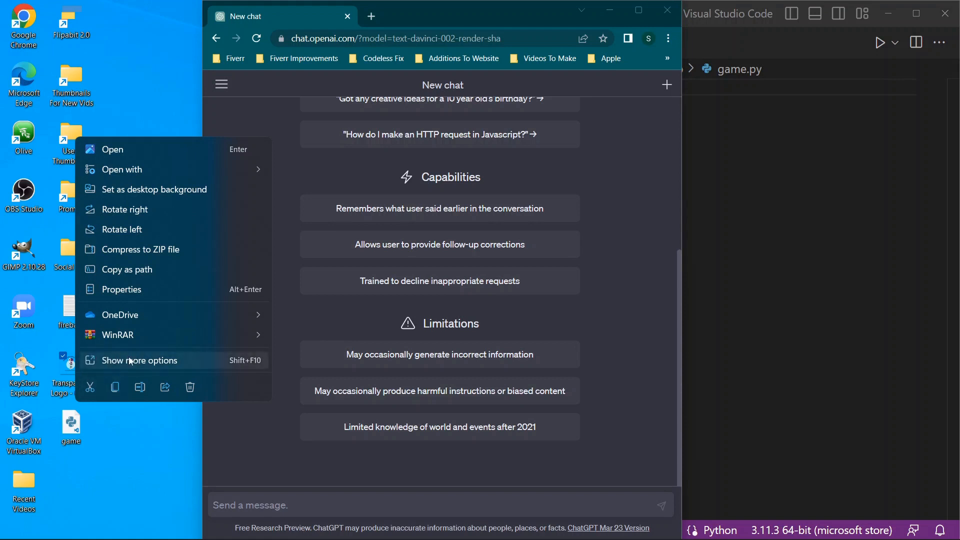
mouse_move(120, 288)
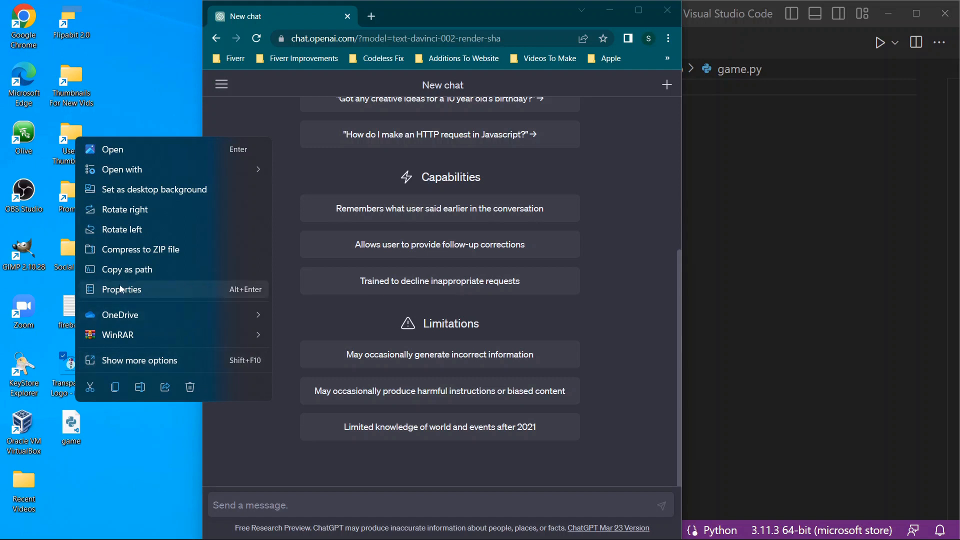
click(120, 289)
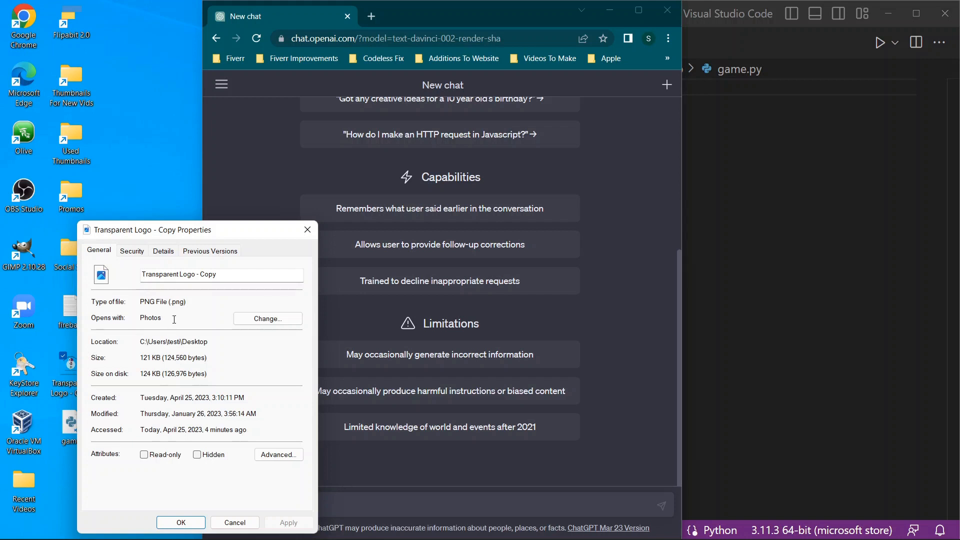
click(163, 250)
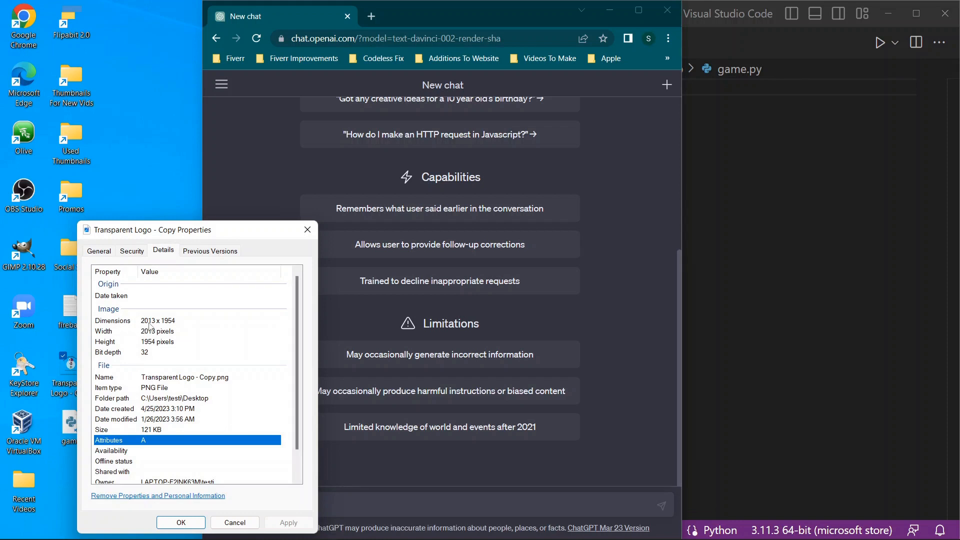
mouse_move(177, 324)
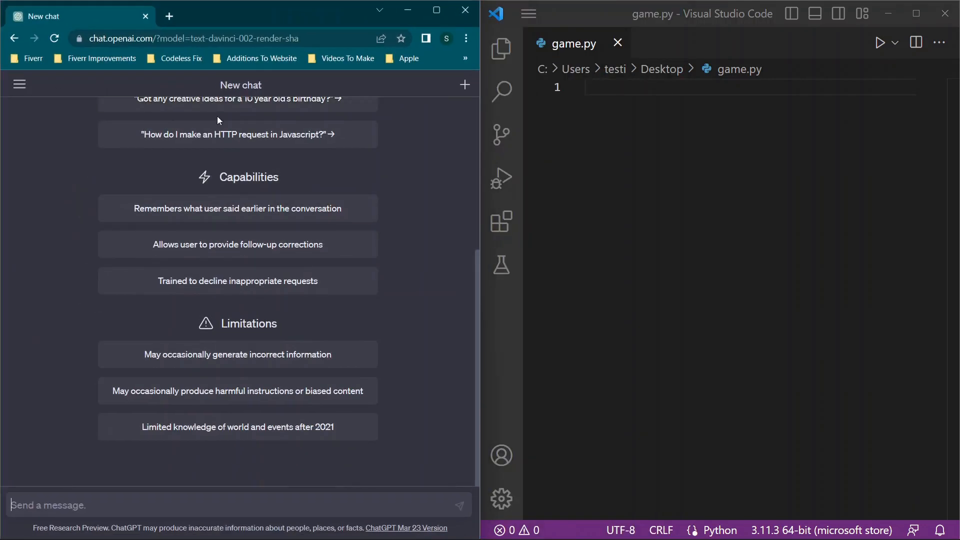
mouse_move(205, 501)
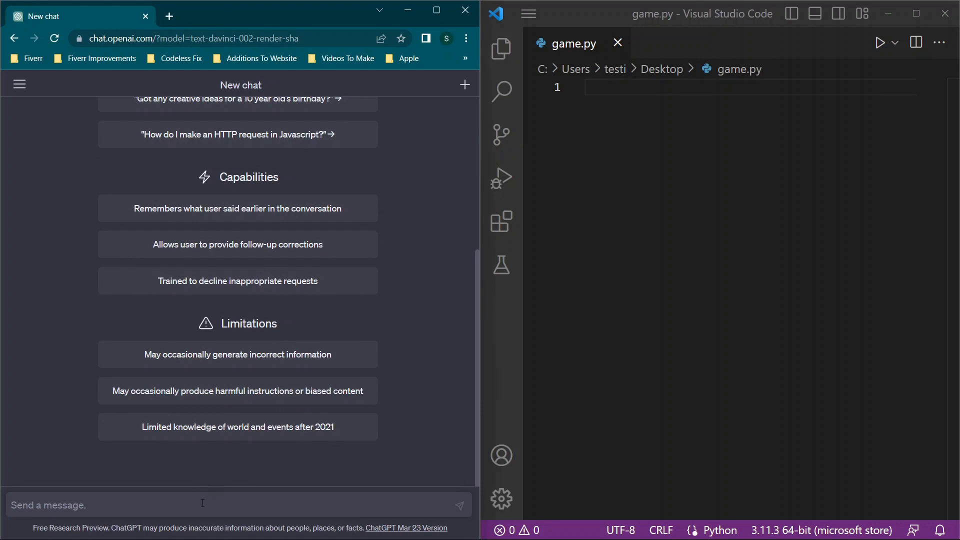
Ask for a Python app with a basic interface that selects an image via a file explorer dialogue on first run
text(Write mye)
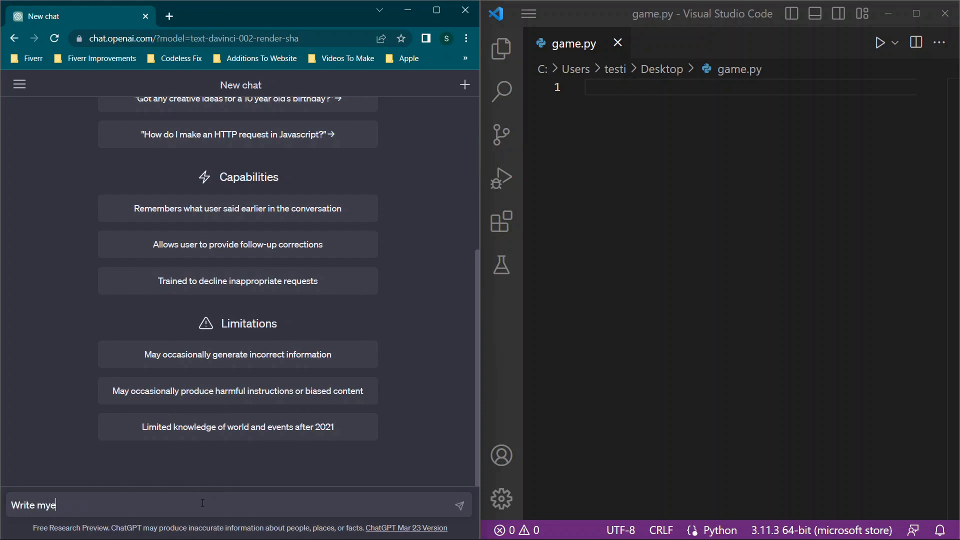
text(code)
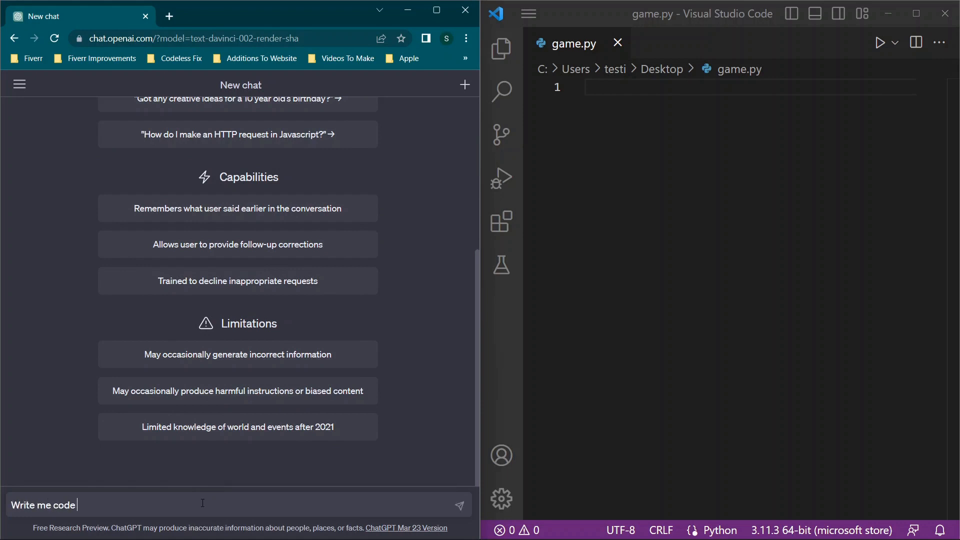
text(for)
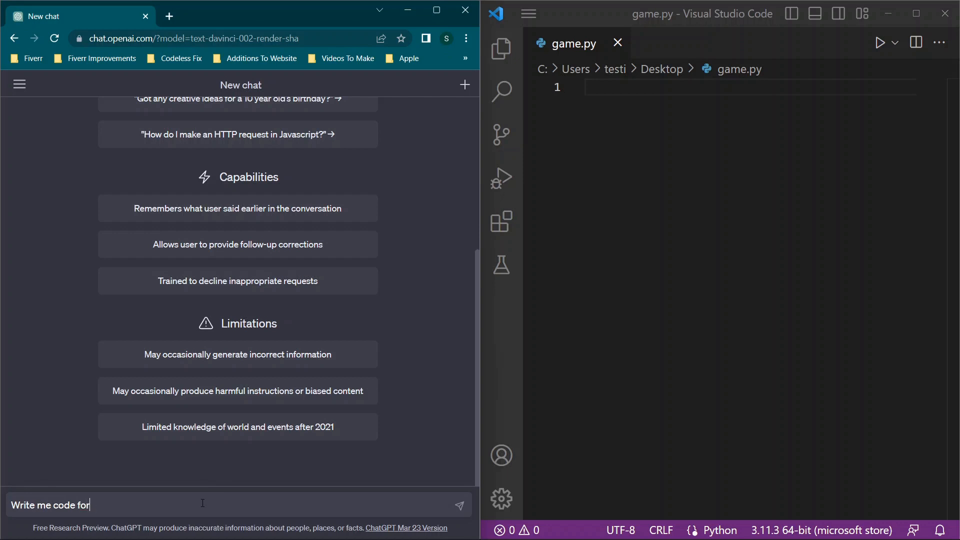
text(a python app)
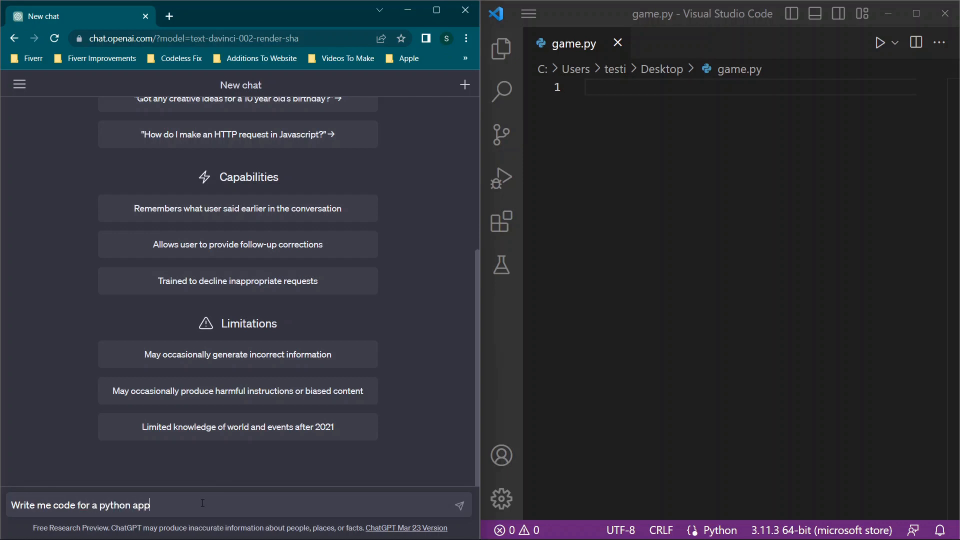
text(lication with a b)
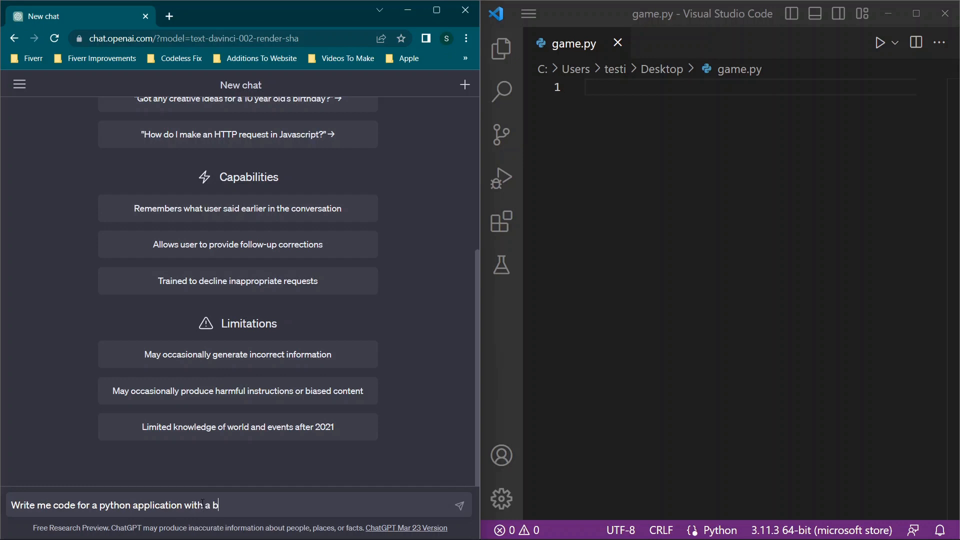
text(asic in)
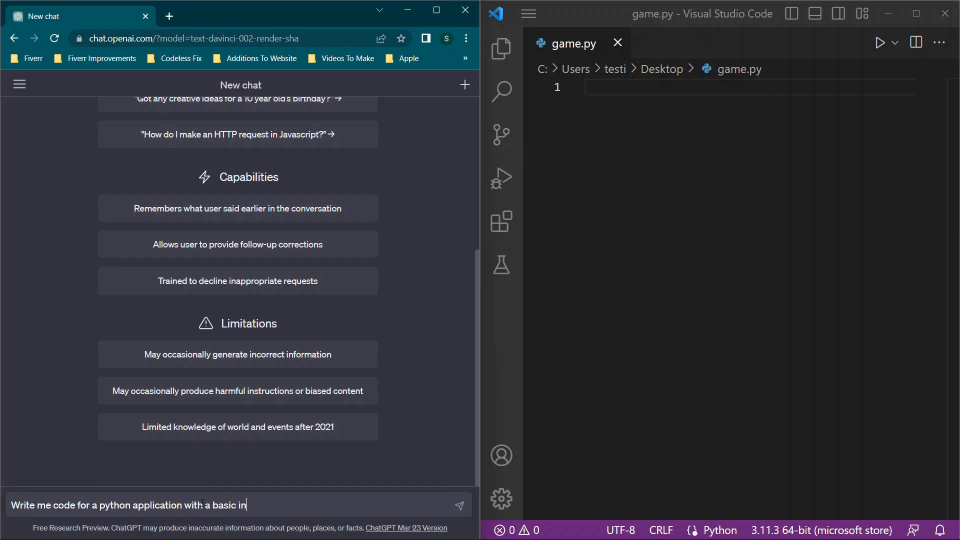
text(terface. This)
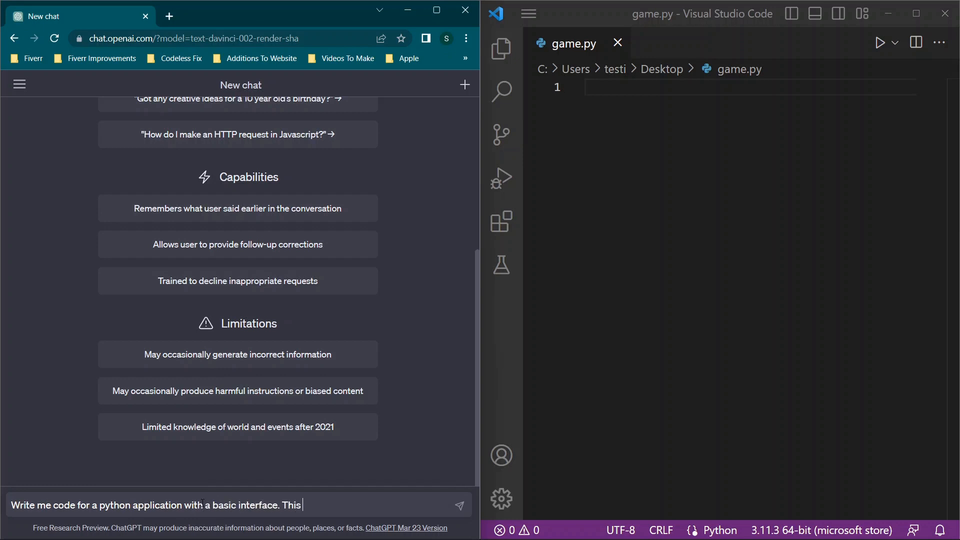
text(needs to allow a)
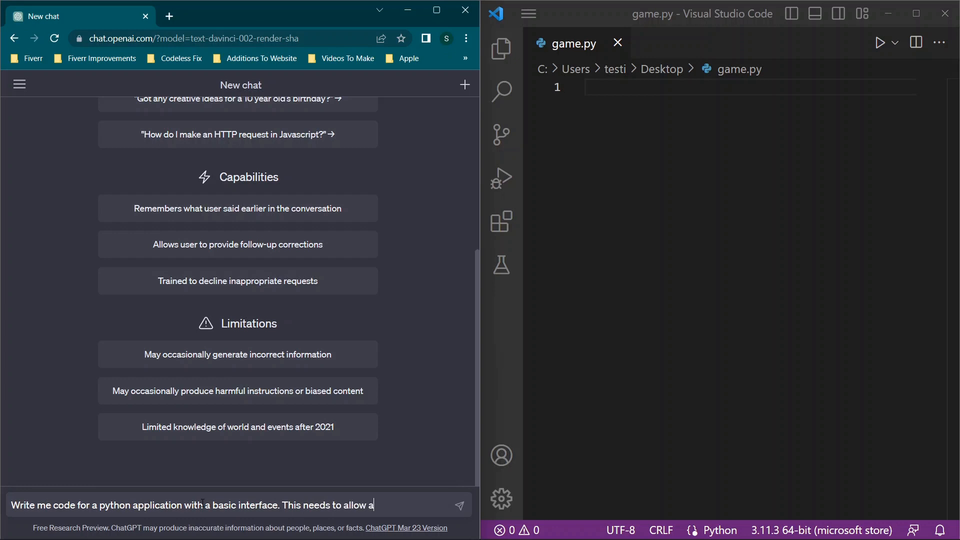
text(users)
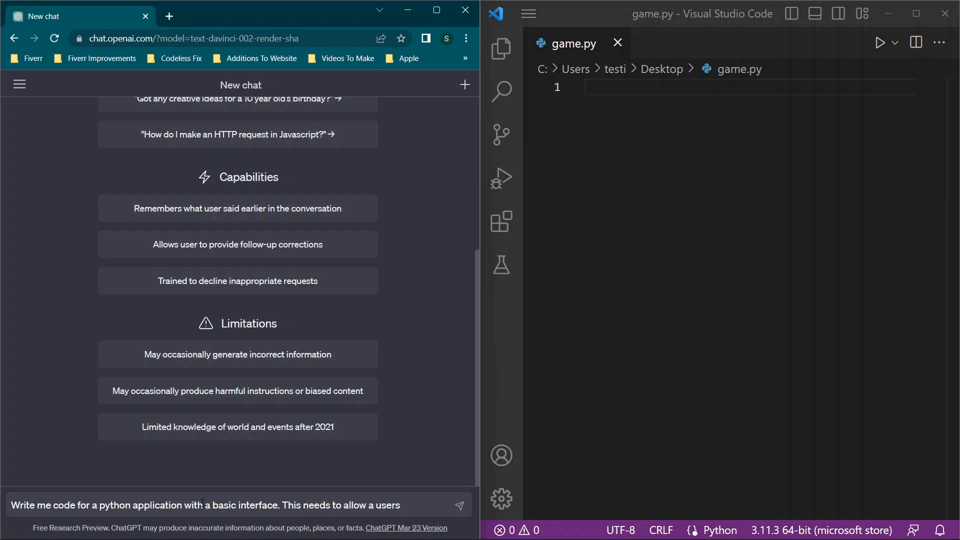
text(to select an im)
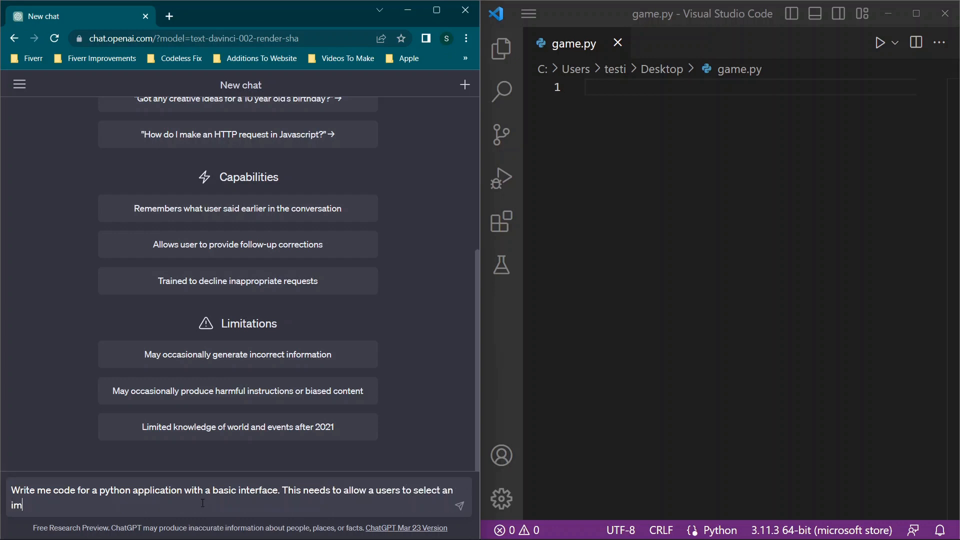
text(age when the)
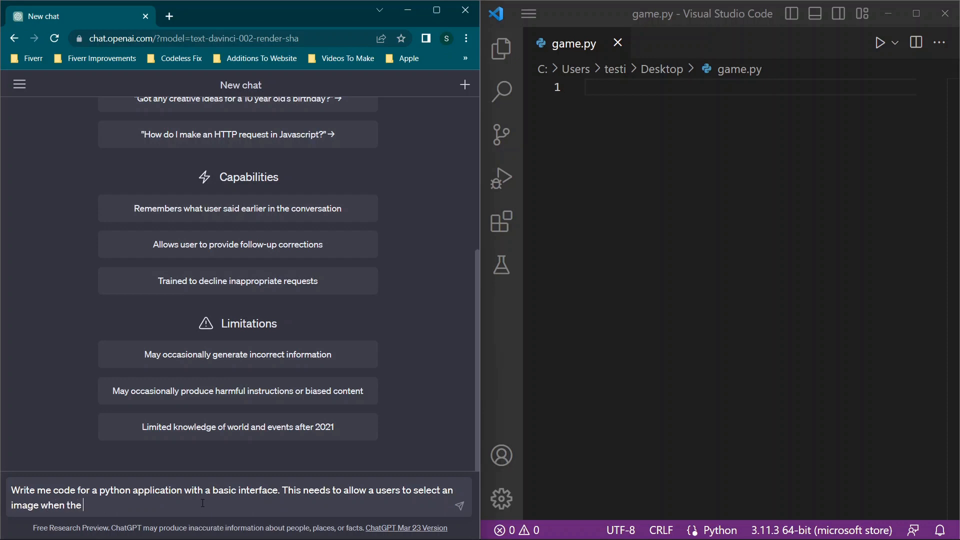
text(applicaiton for)
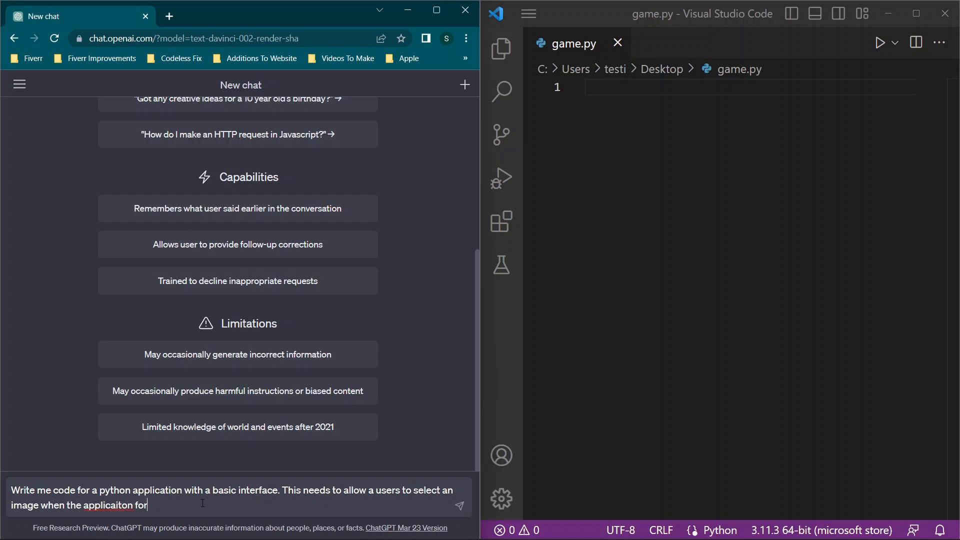
text(first runs. T)
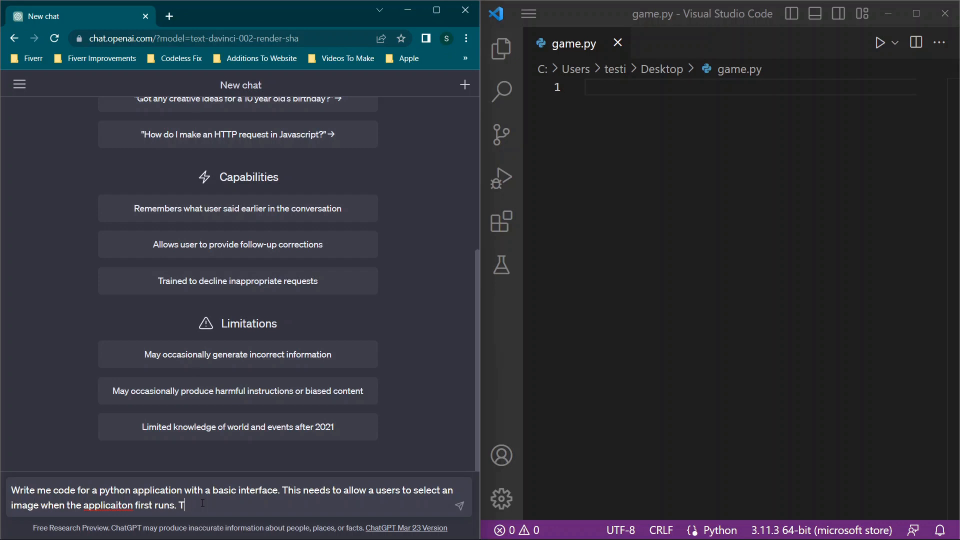
text(his needs to)
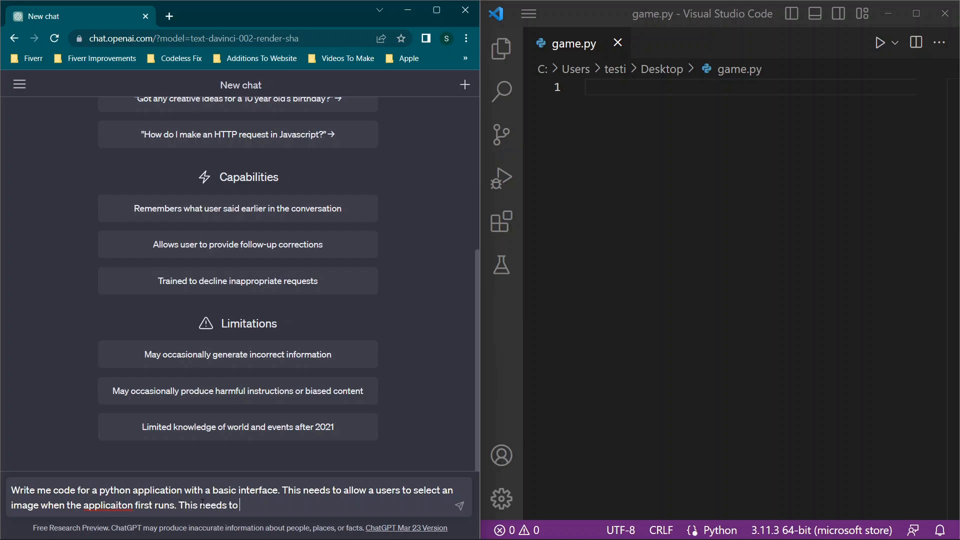
text(be a file explo)
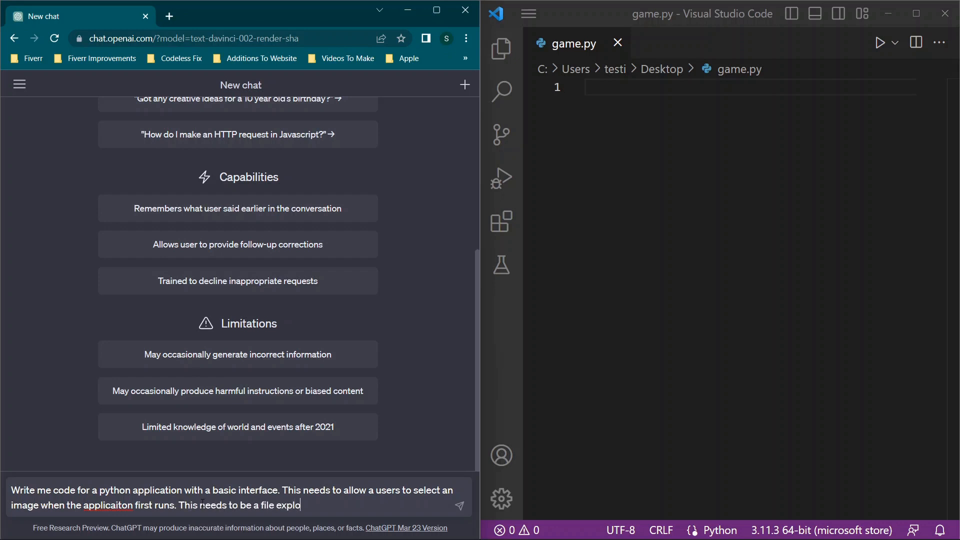
text(rer dialo)
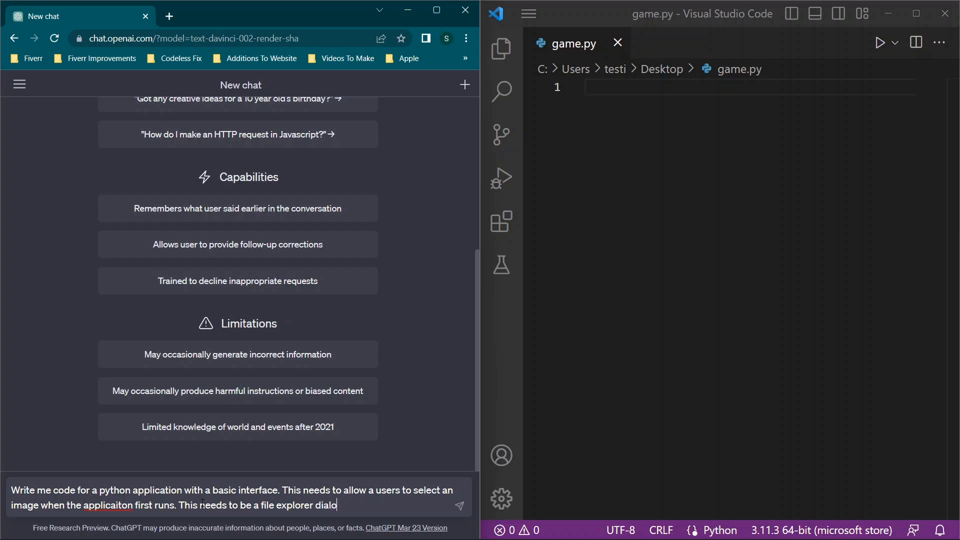
text(gue. WHen the)
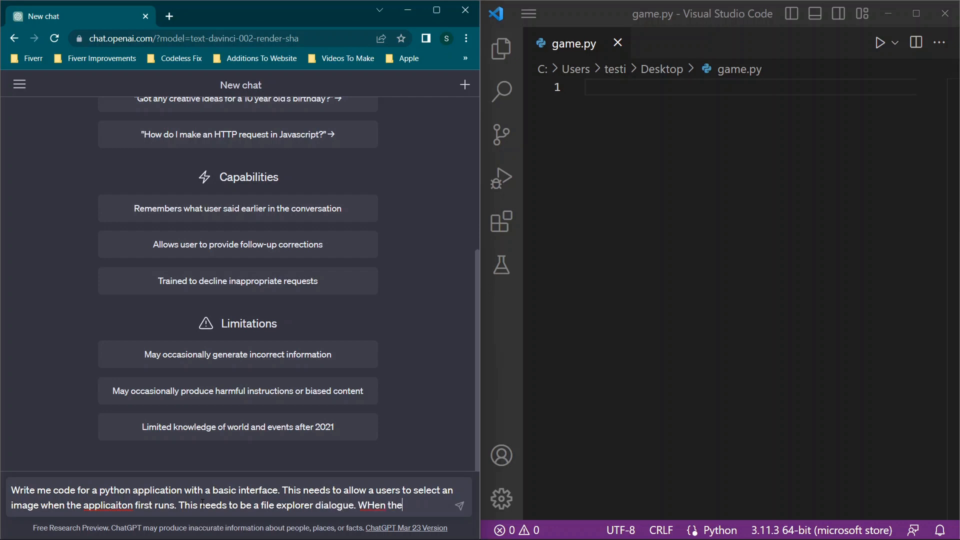
key(BackSpace)
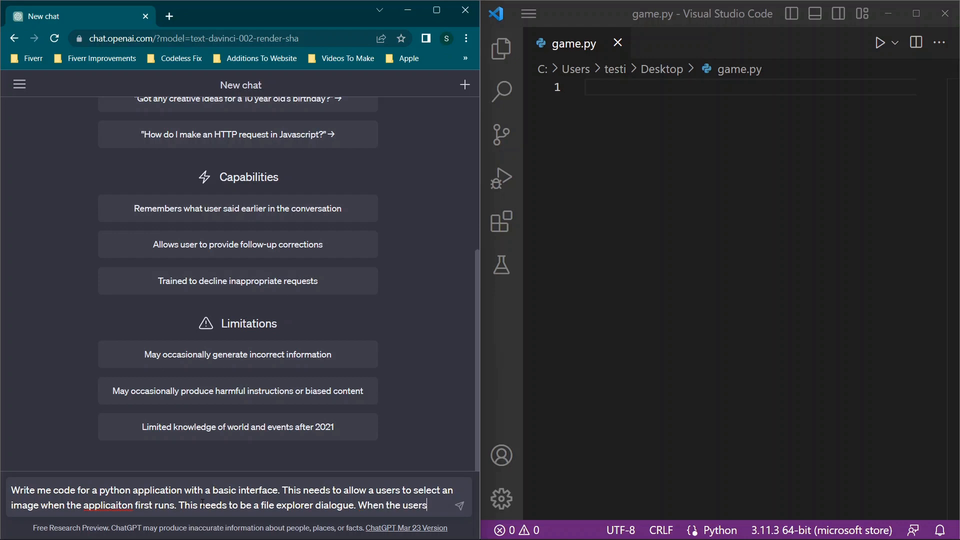
Describe a second screen with width and height text boxes and a button that resizes the image
text(selects the)
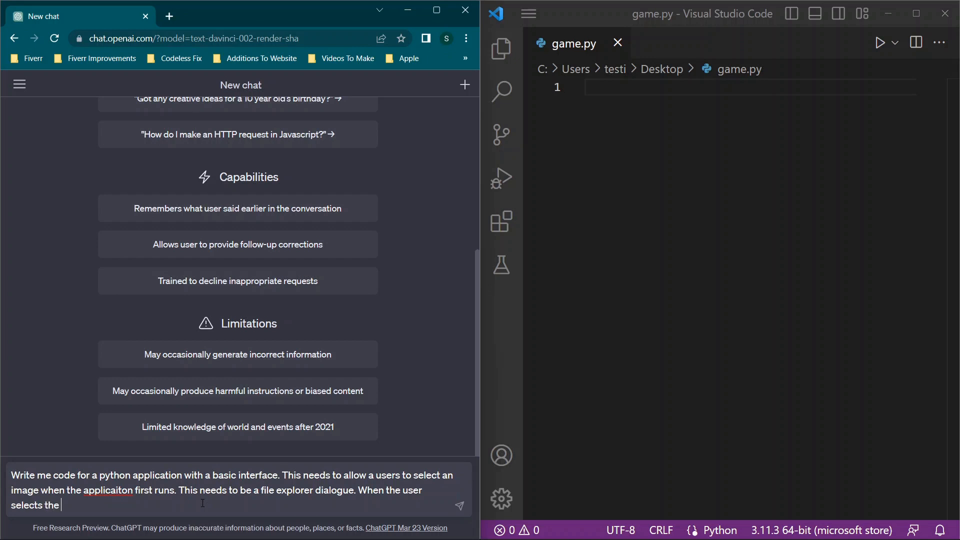
text(image, they need)
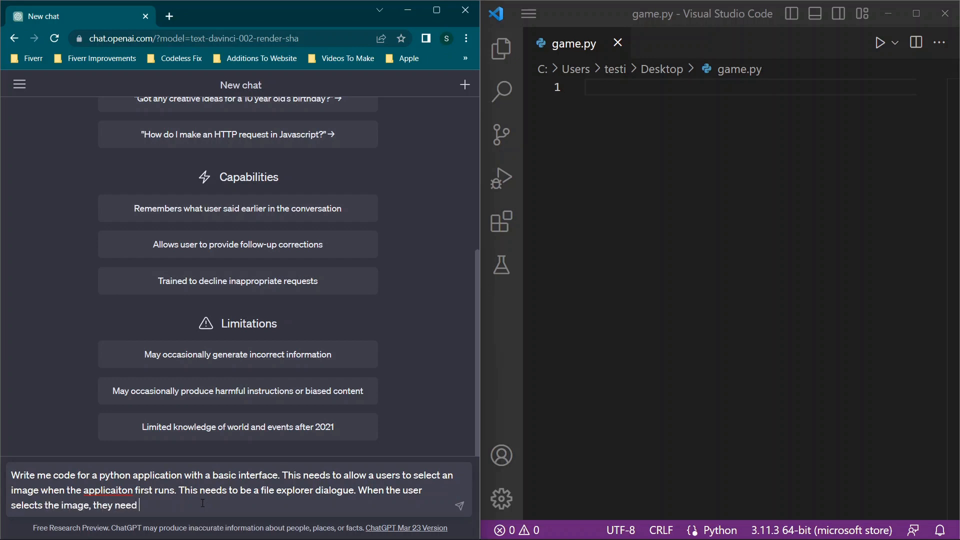
text(to have a)
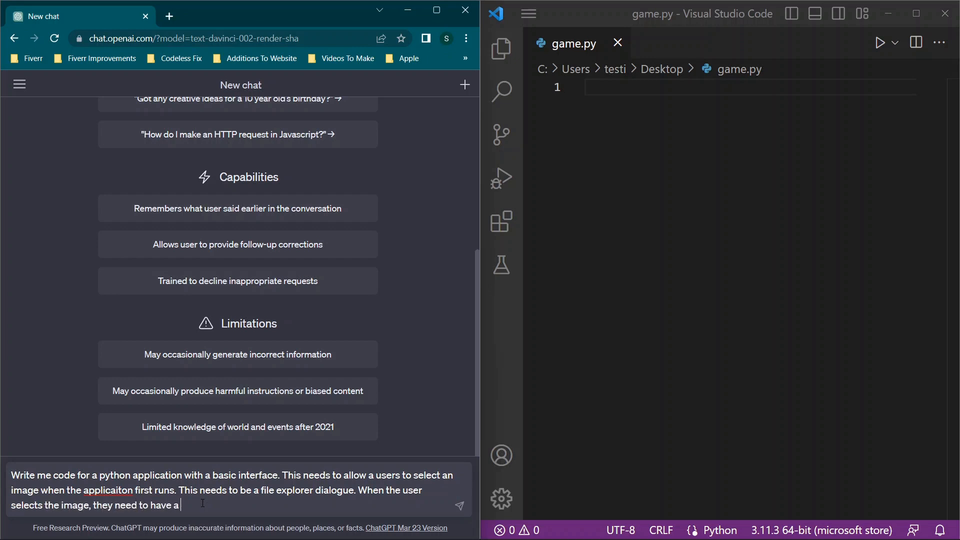
text(n)
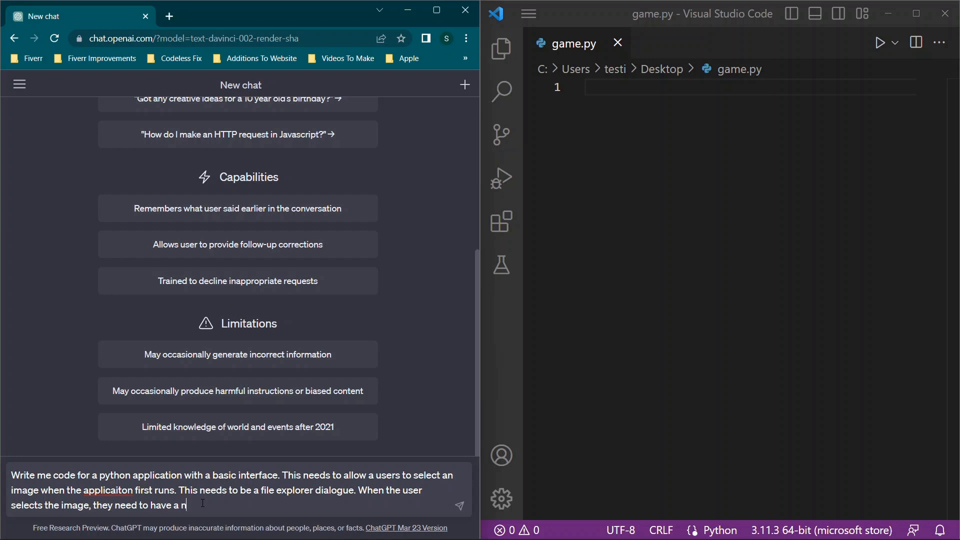
text(e)
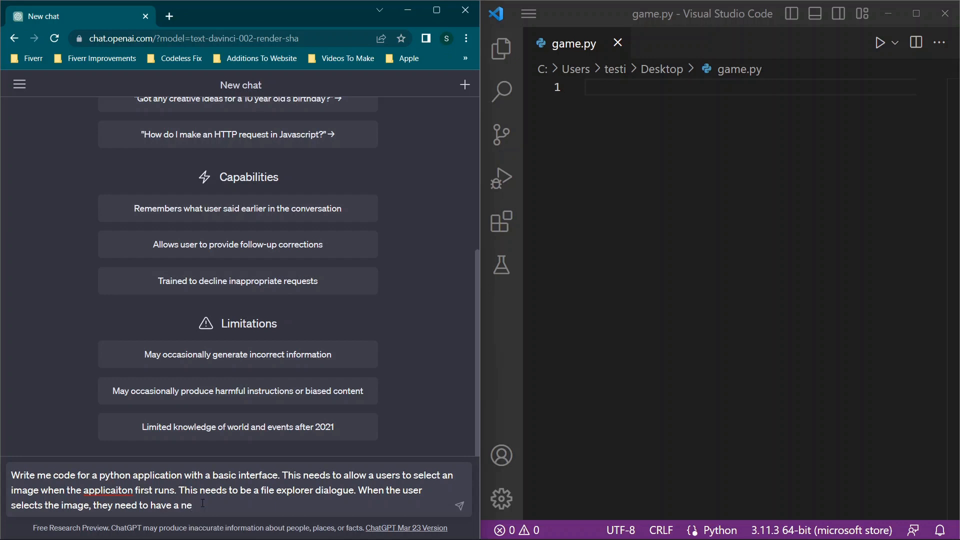
text(w s)
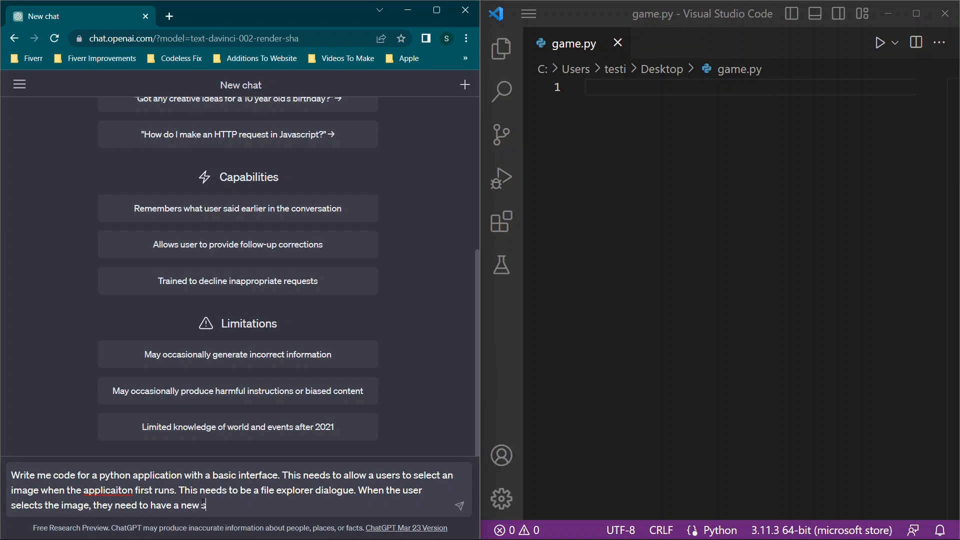
text(creen where)
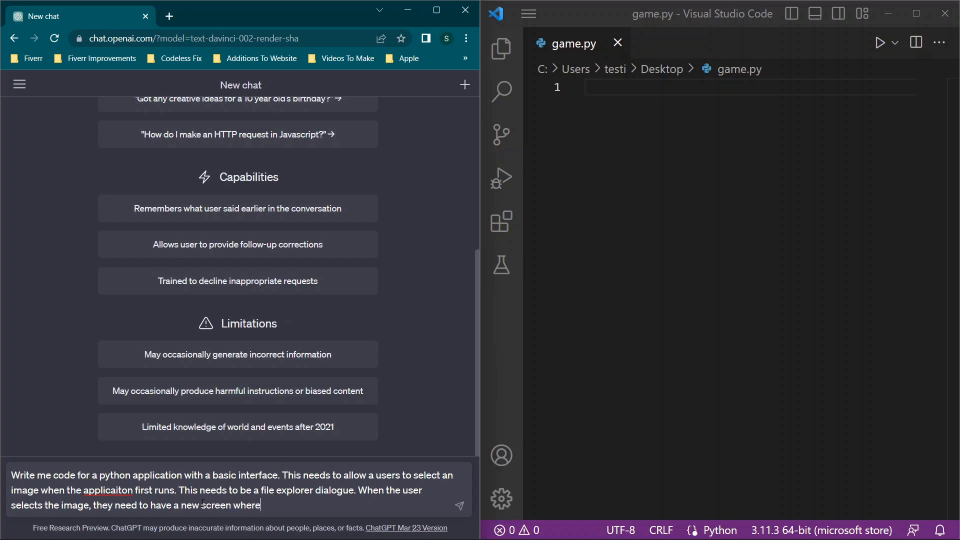
text(they can)
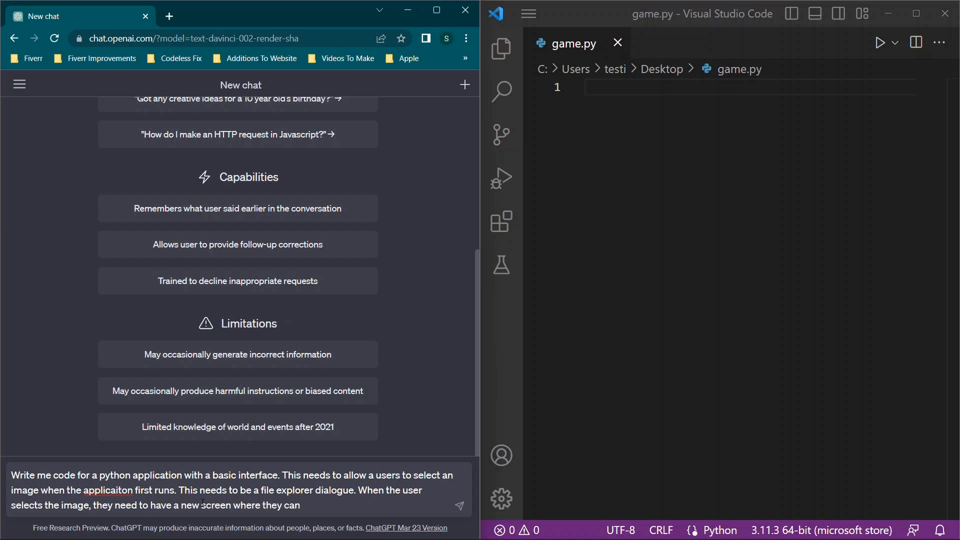
text(have access)
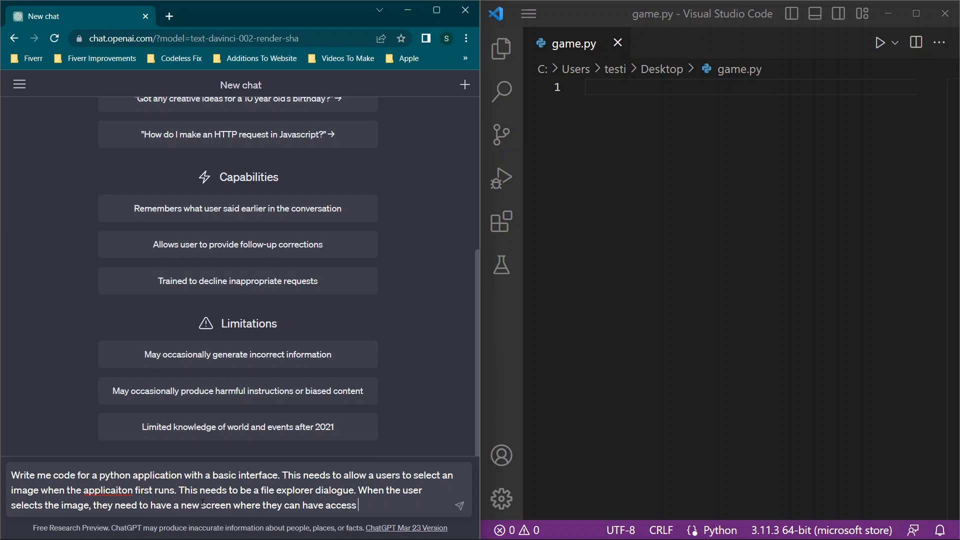
text(to two)
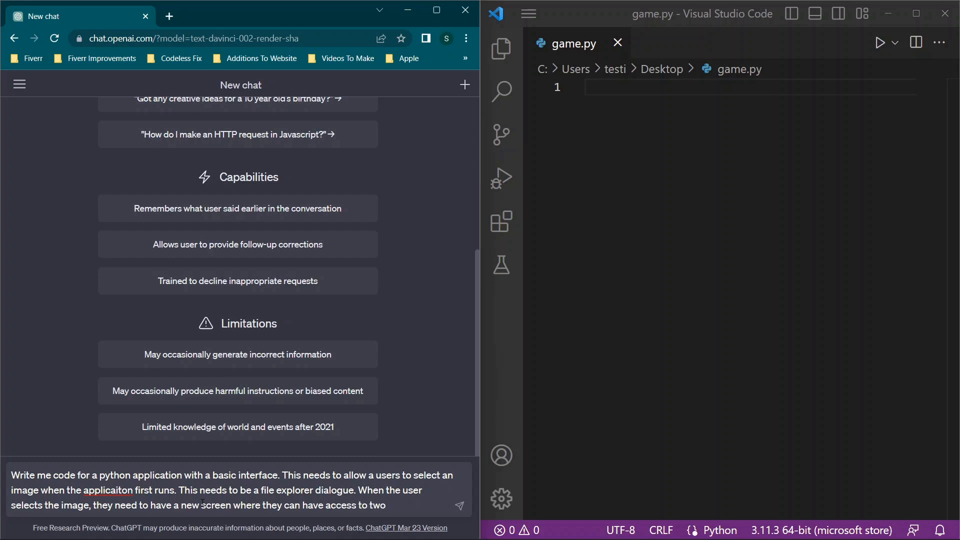
text(text boxes.)
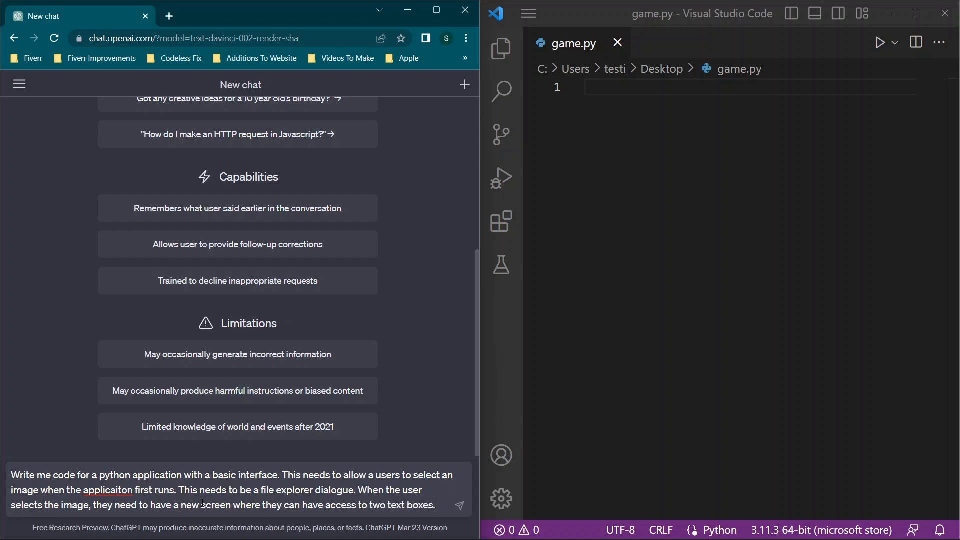
text(The first box)
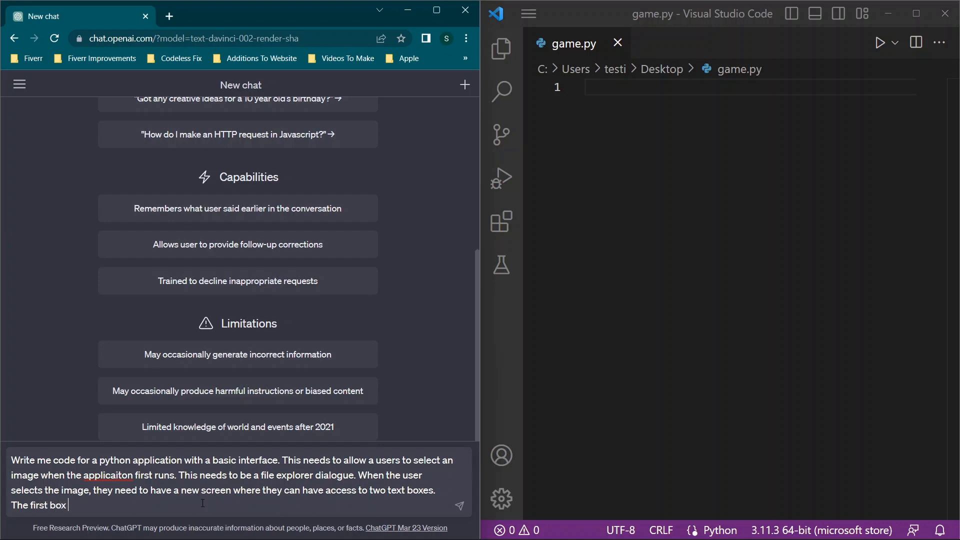
text(is where they can)
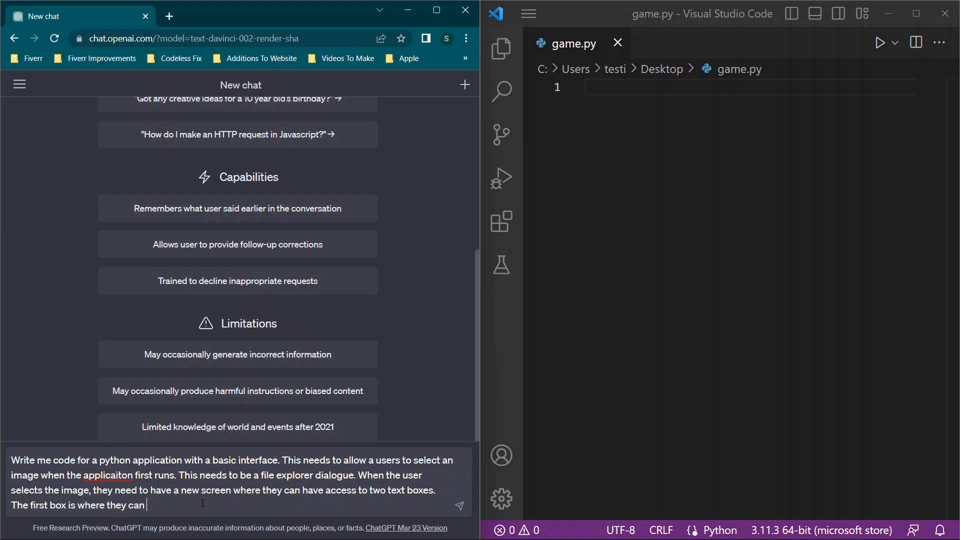
text(spe)
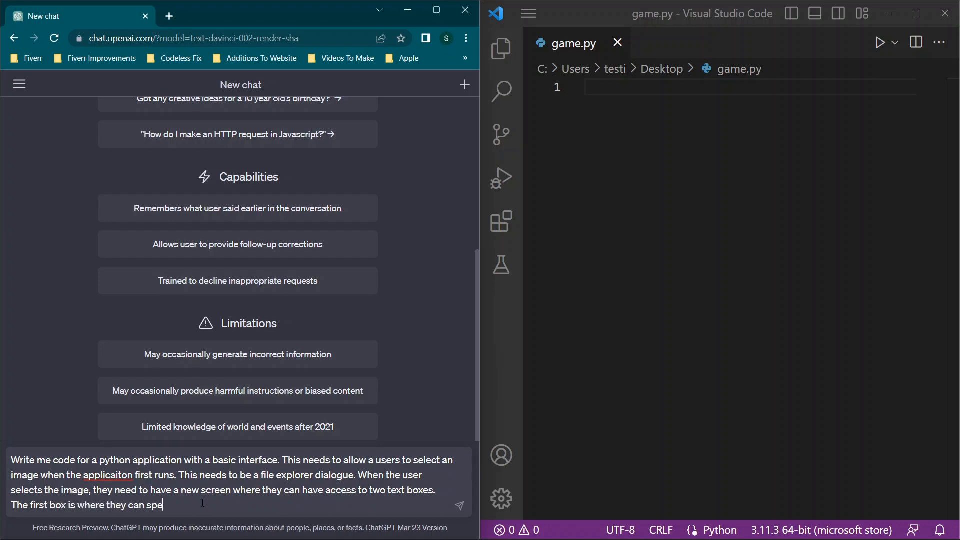
text(cify a wicht)
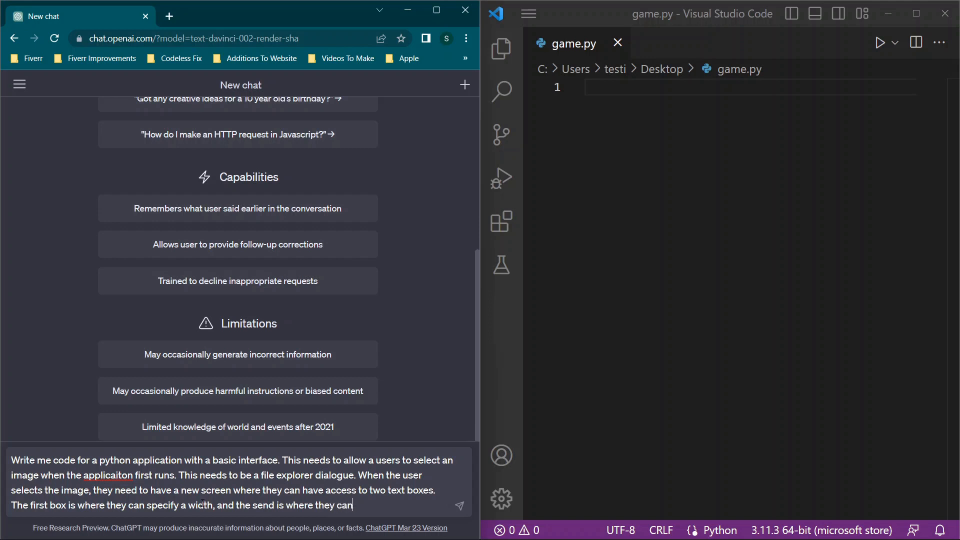
text(specify h)
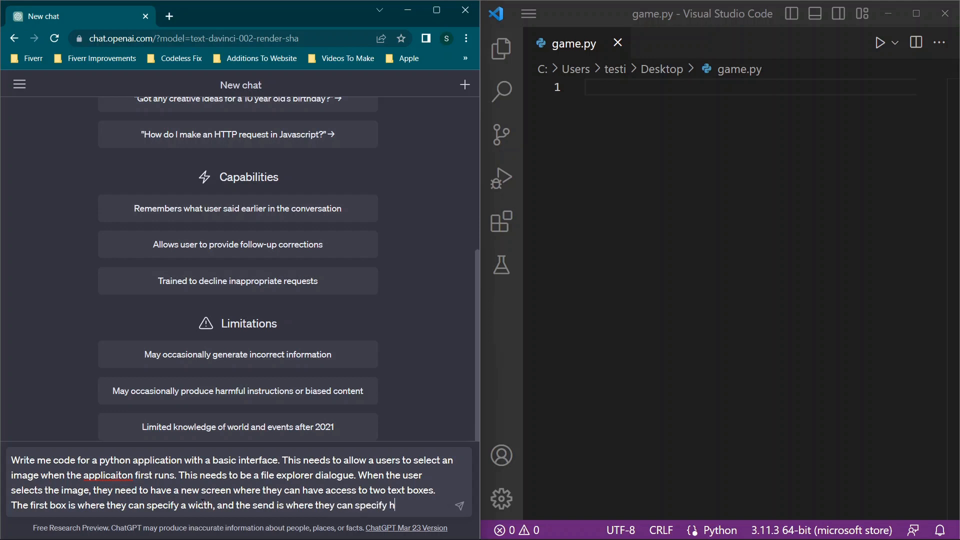
text(the heig)
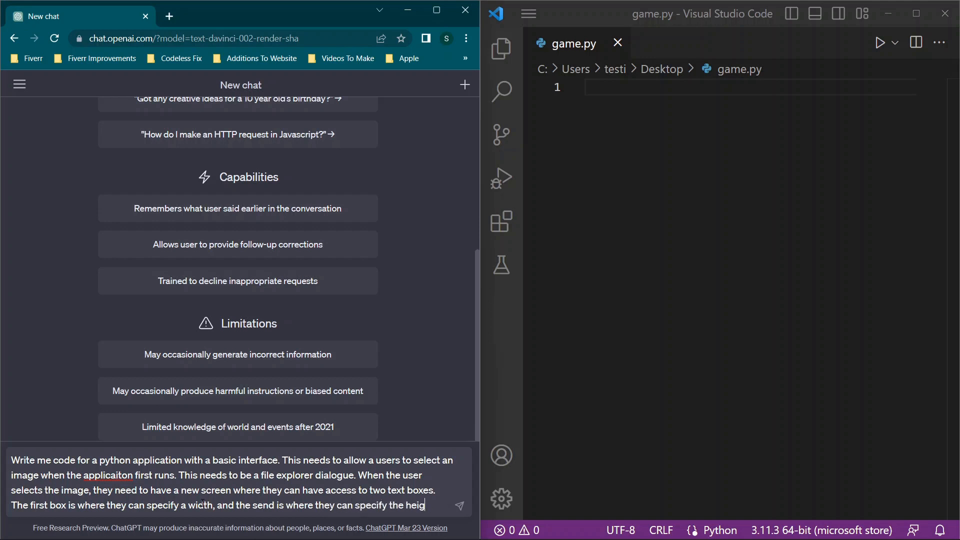
text(ht. There will then be a b)
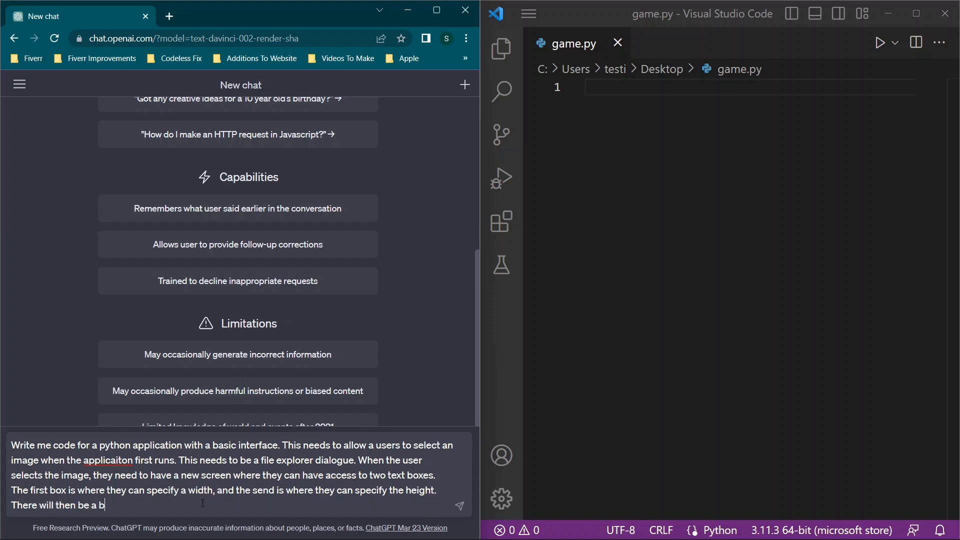
text(utton they can b)
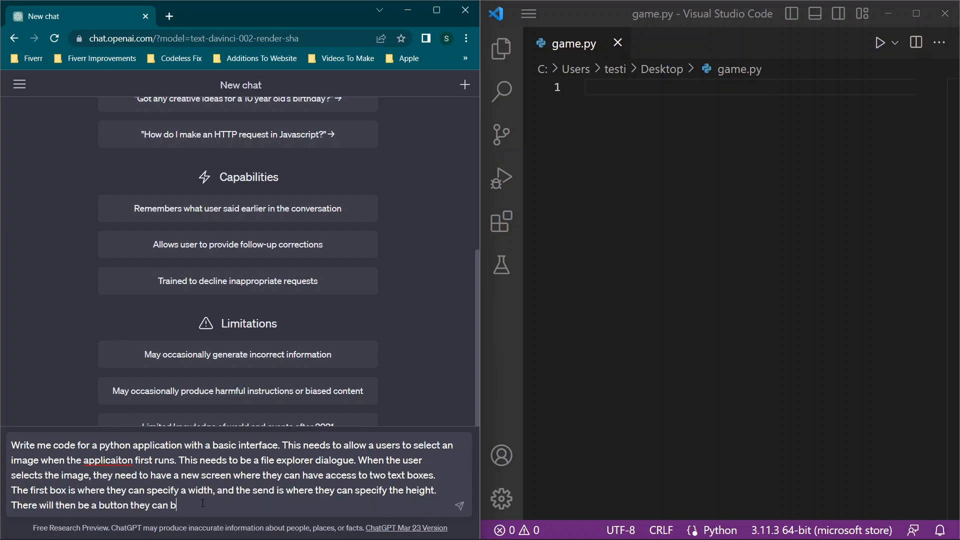
text(ress whe)
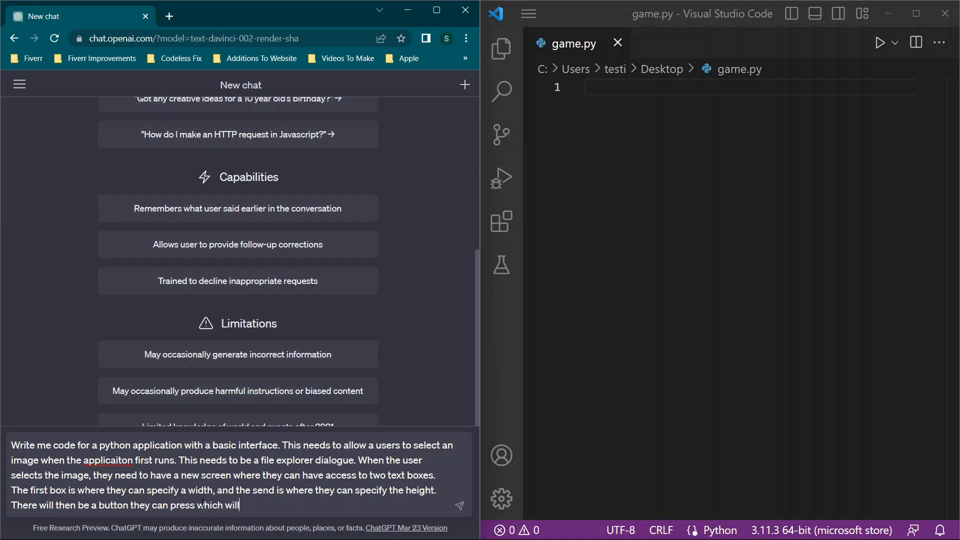
text(allow th)
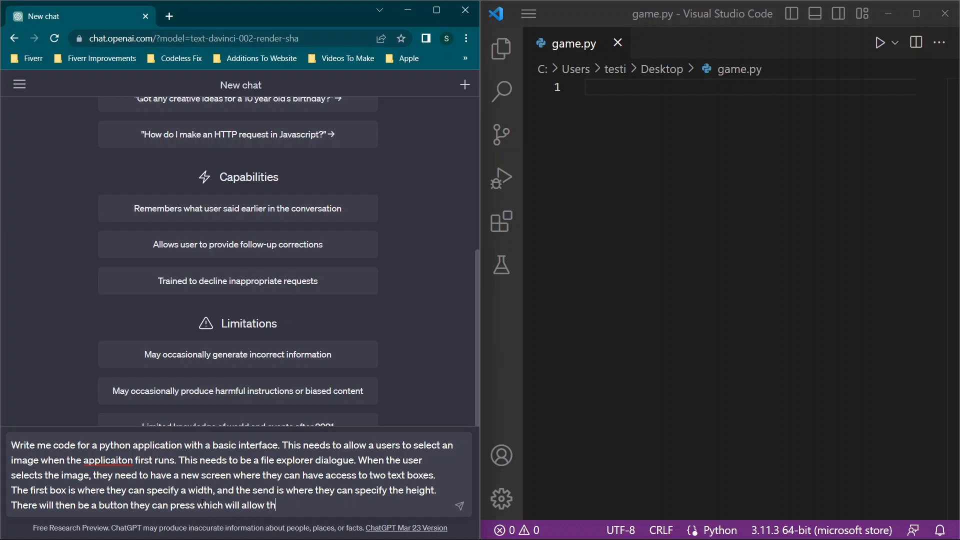
key(Backspace)
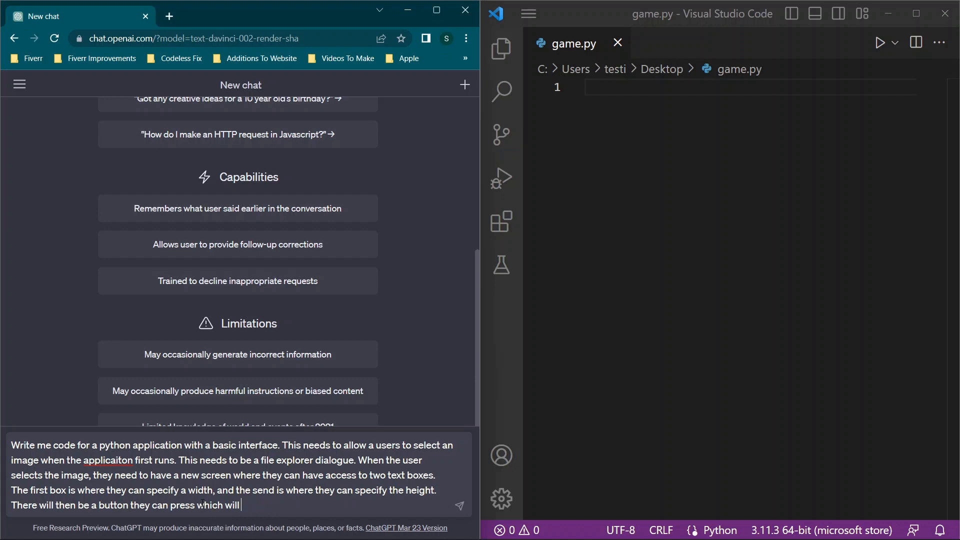
text(resuze the image ba)
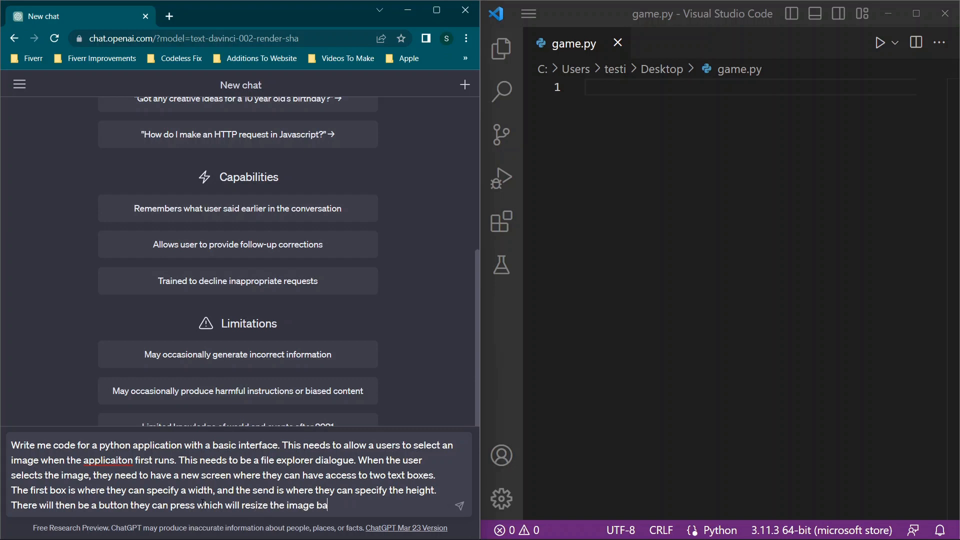
Require the resized image be saved in the same folder under the same name with COPY added
text(sed on the width and heigh)
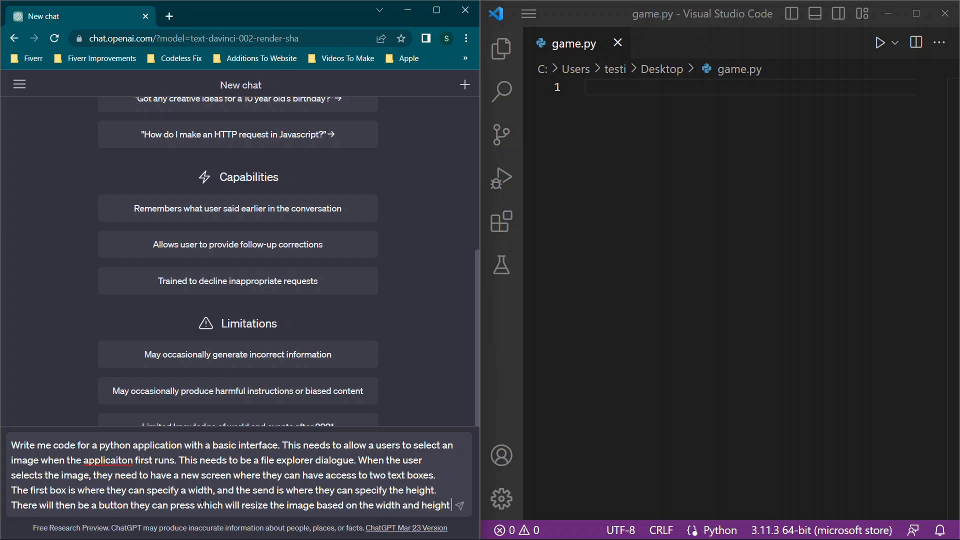
text(they specify)
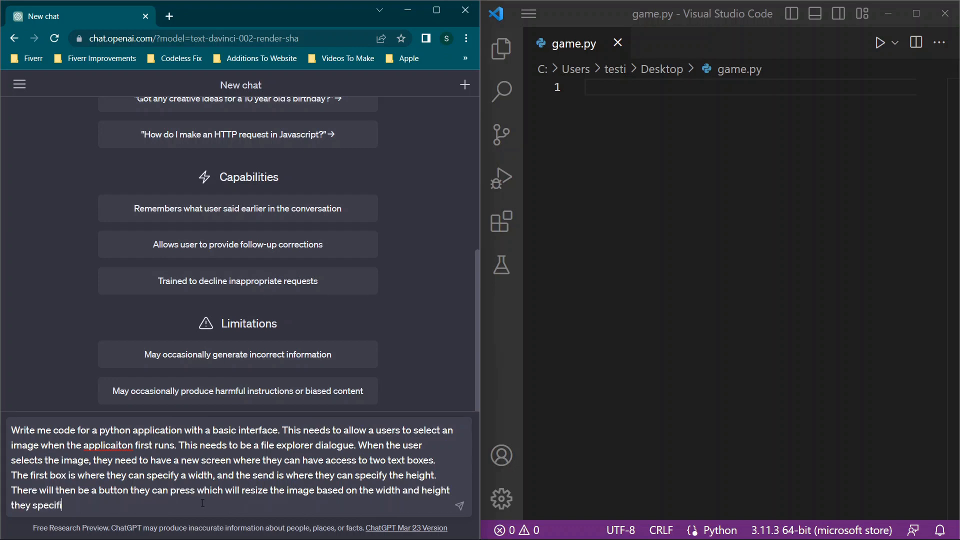
text(ed, and will)
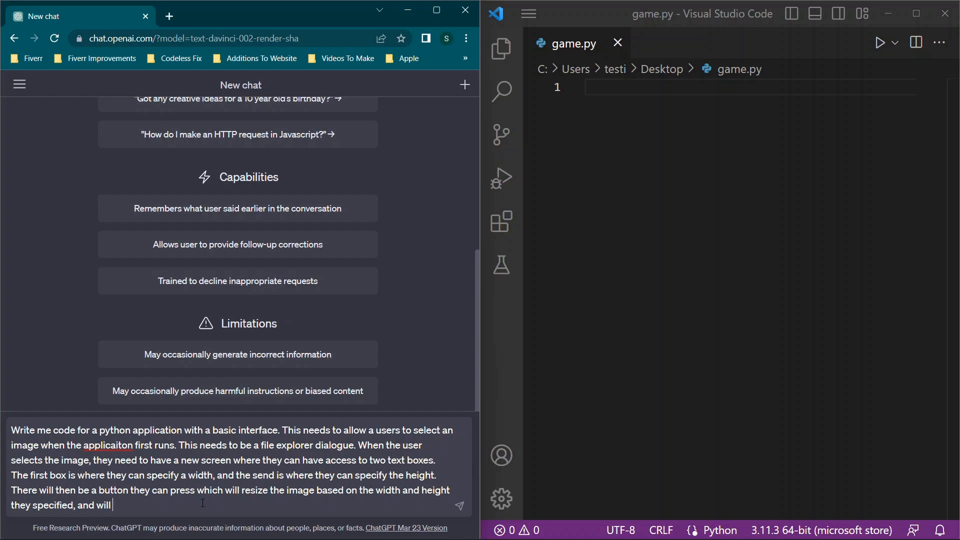
text(then save)
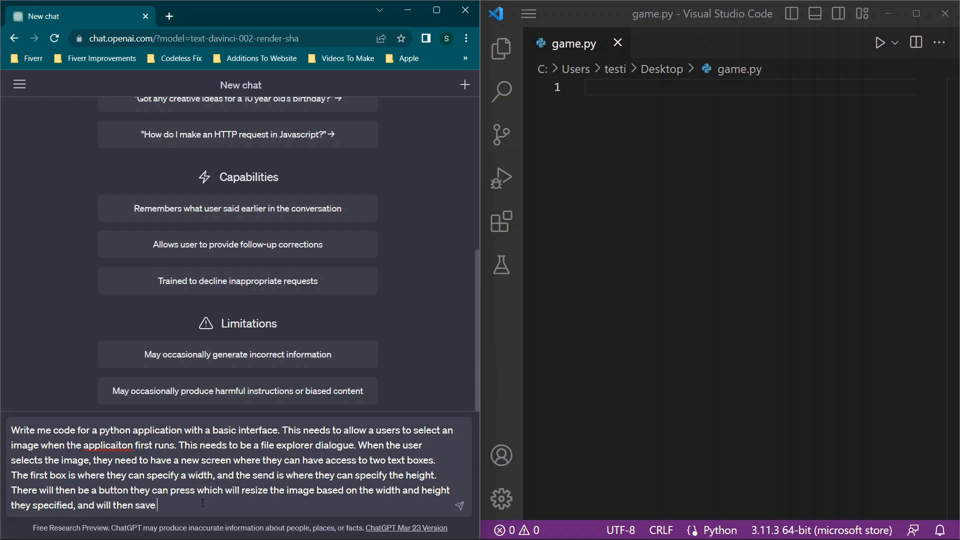
text(this image)
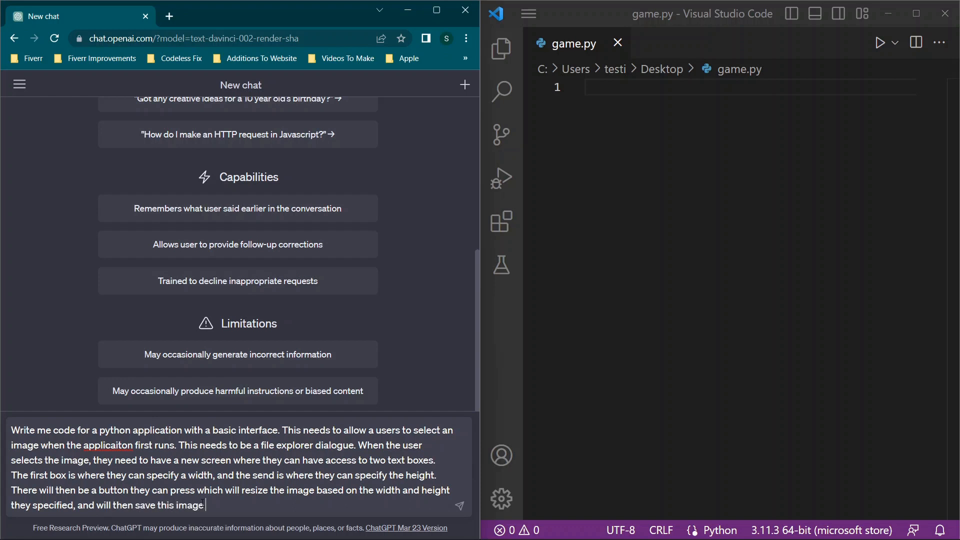
text(with the same)
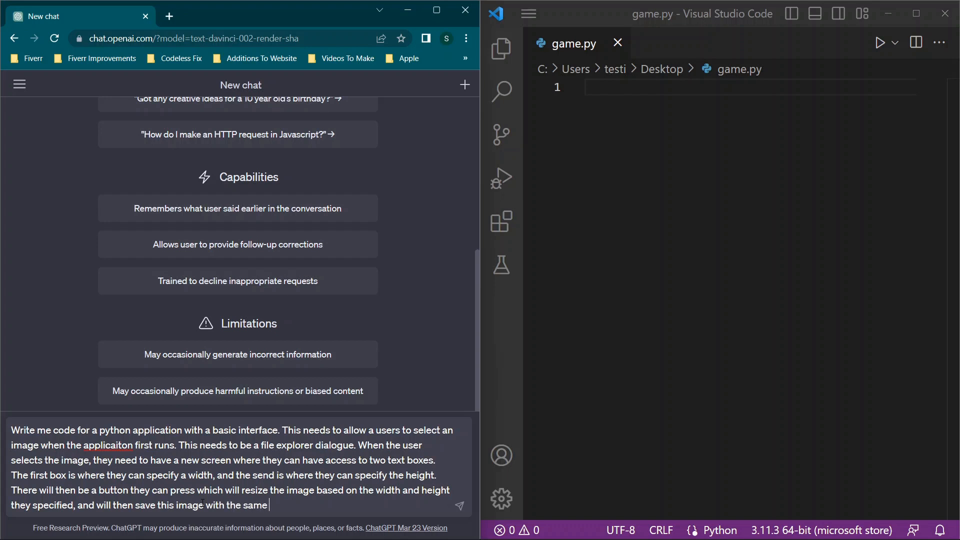
text(name and)
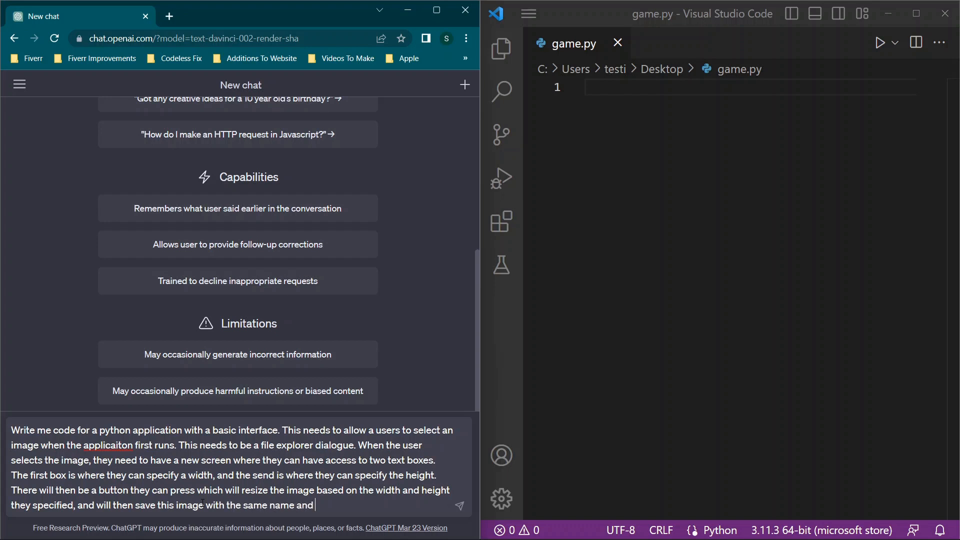
text(add t)
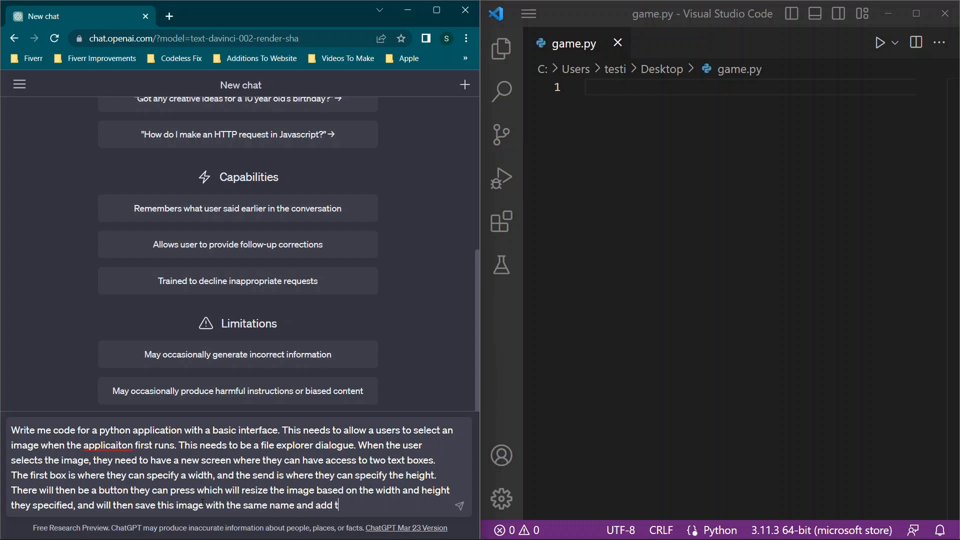
text(he word)
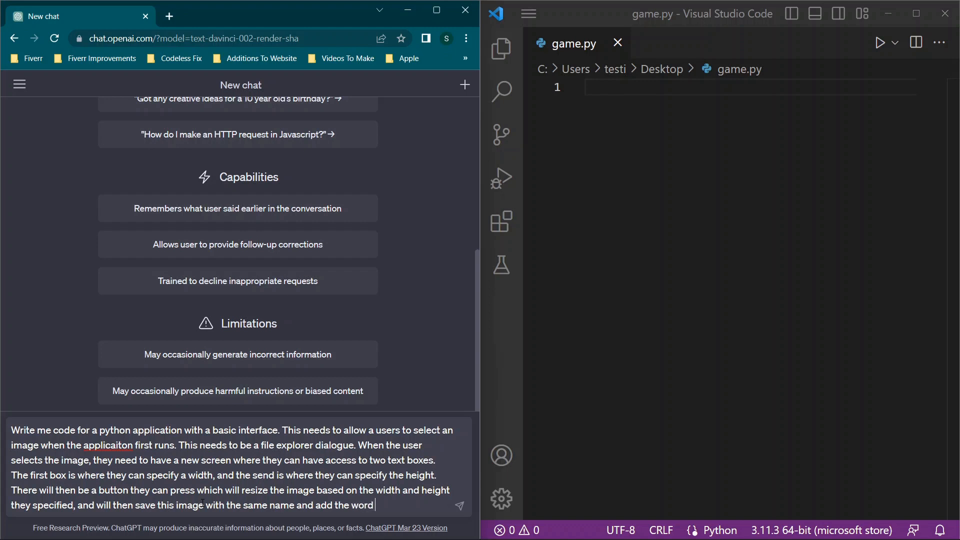
text(COPY, and)
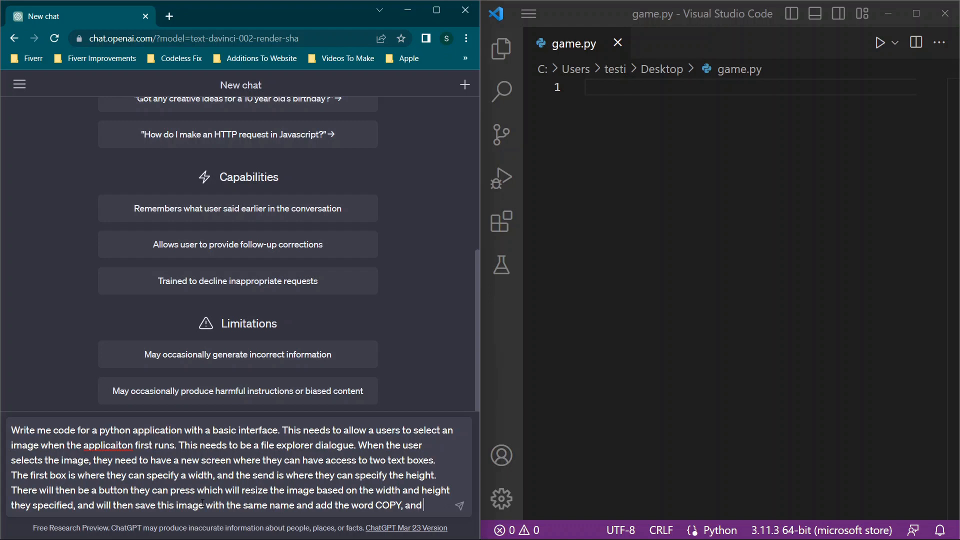
text(it will)
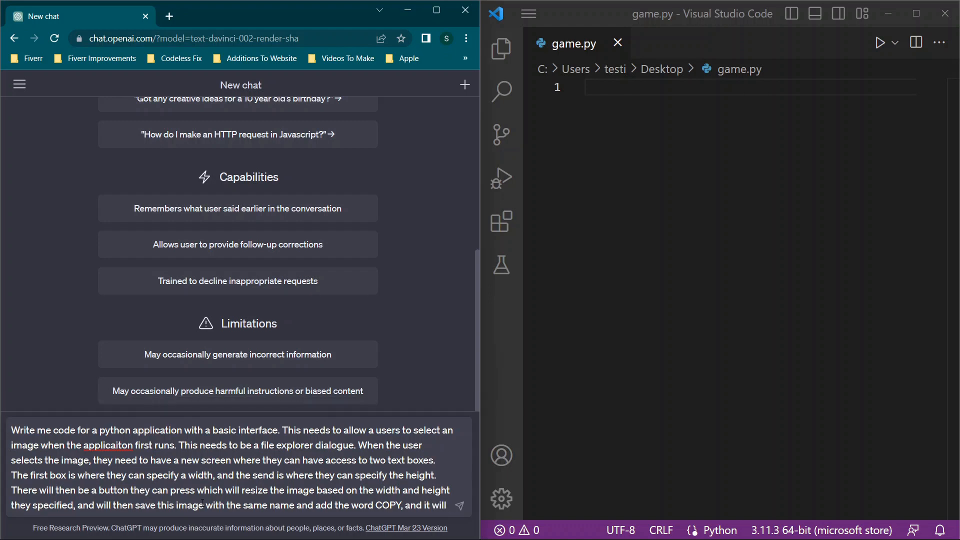
text(be saved in the s)
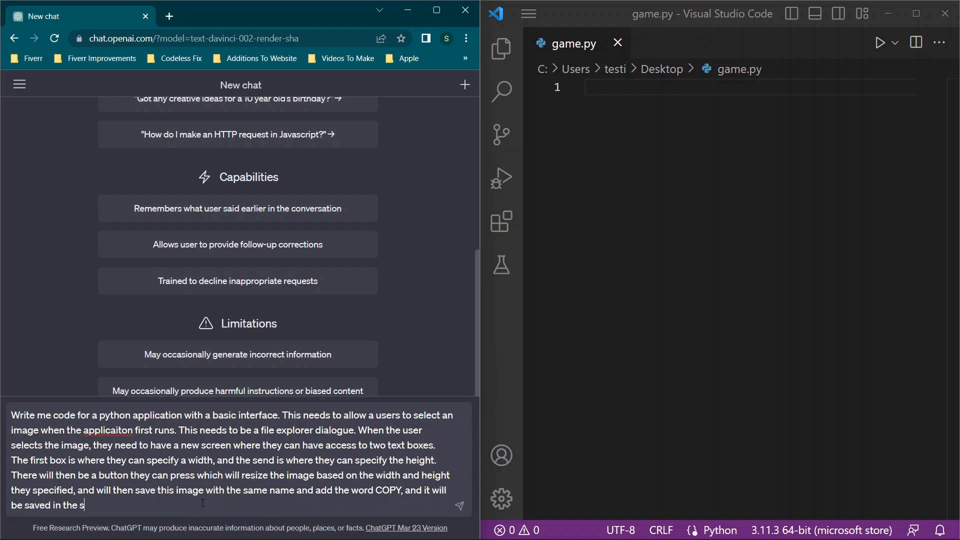
text(ame folder)
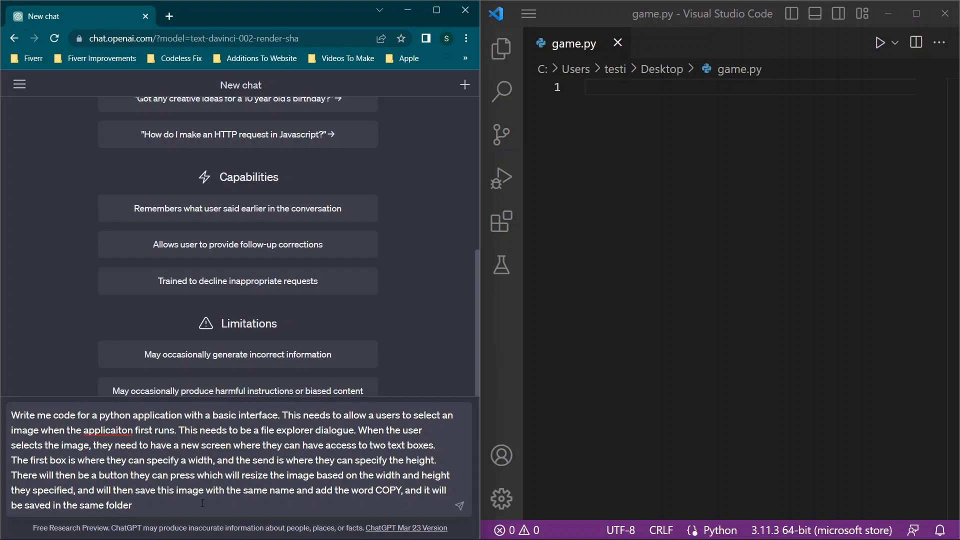
right_click(109, 430)
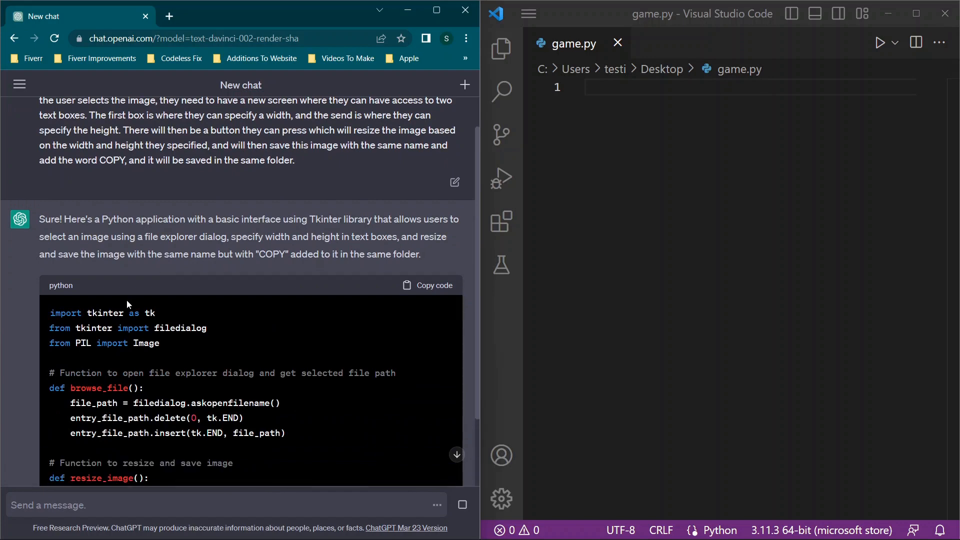
mouse_move(78, 327)
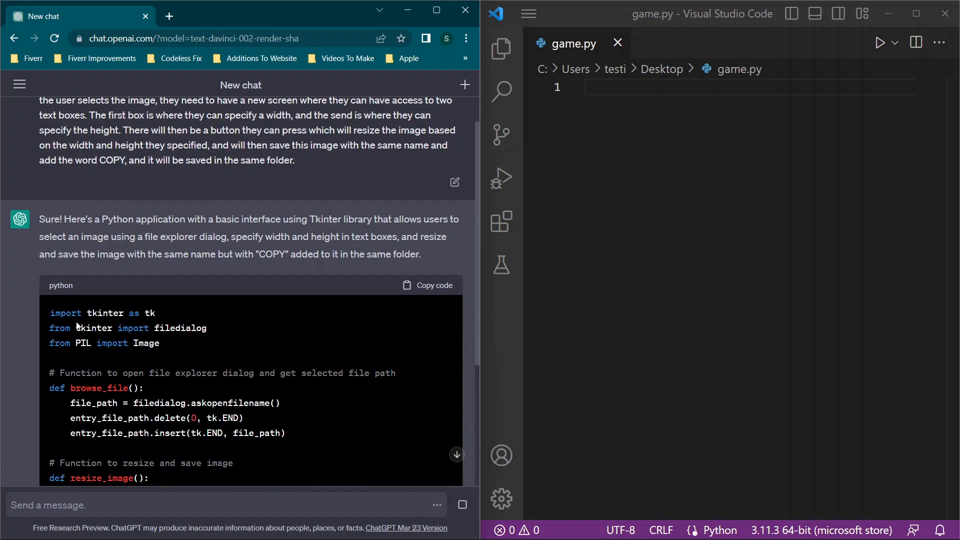
Review ChatGPT's generated Tkinter image resizer script as the response completes
scroll(down, 3)
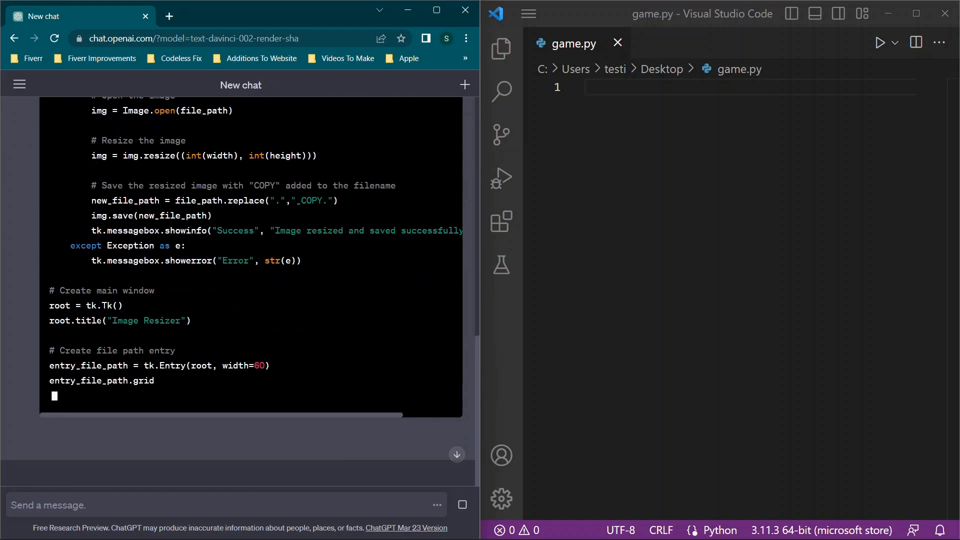
scroll(down, 3)
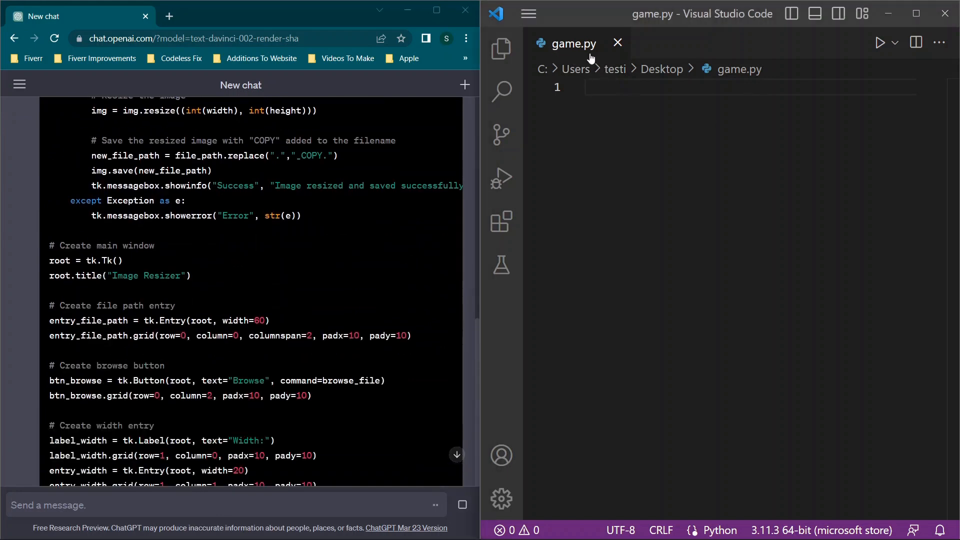
scroll(down, 3)
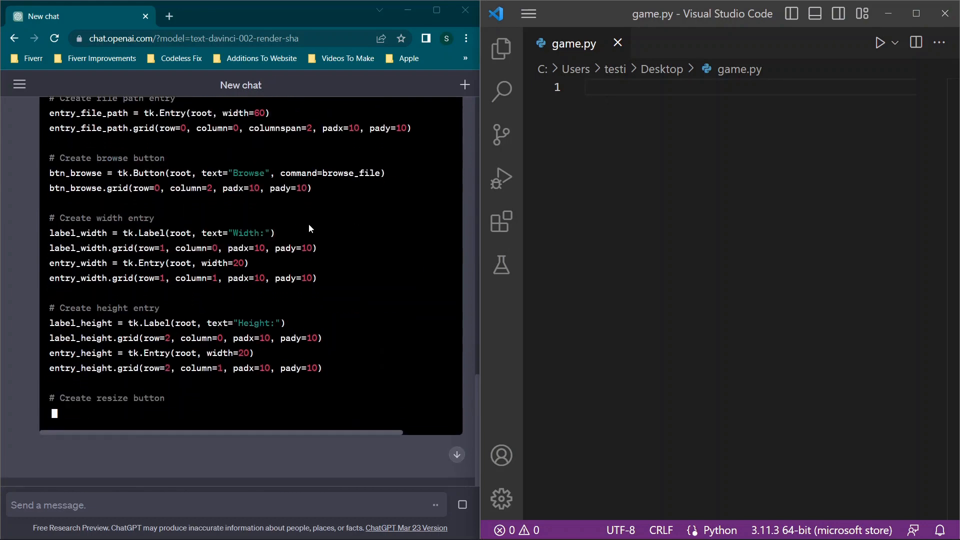
click(528, 14)
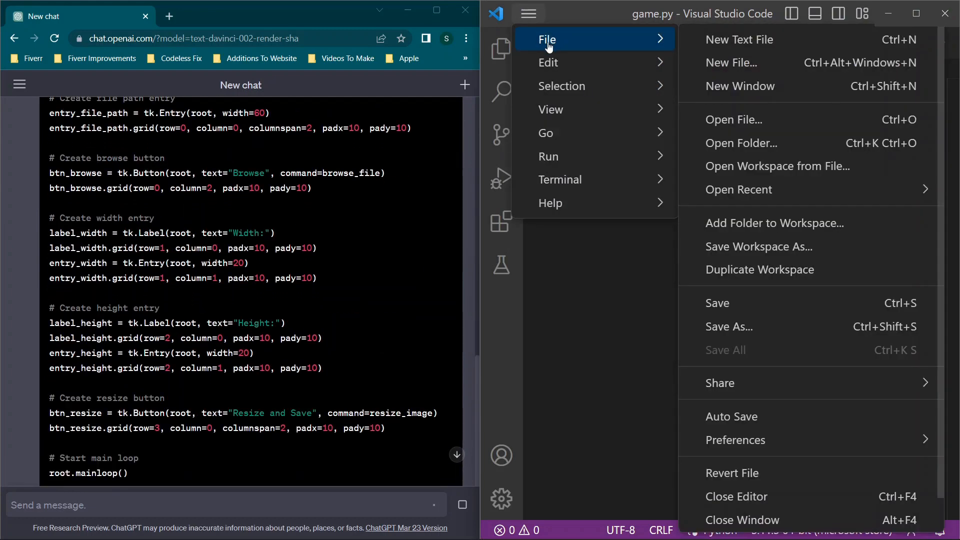
mouse_move(637, 268)
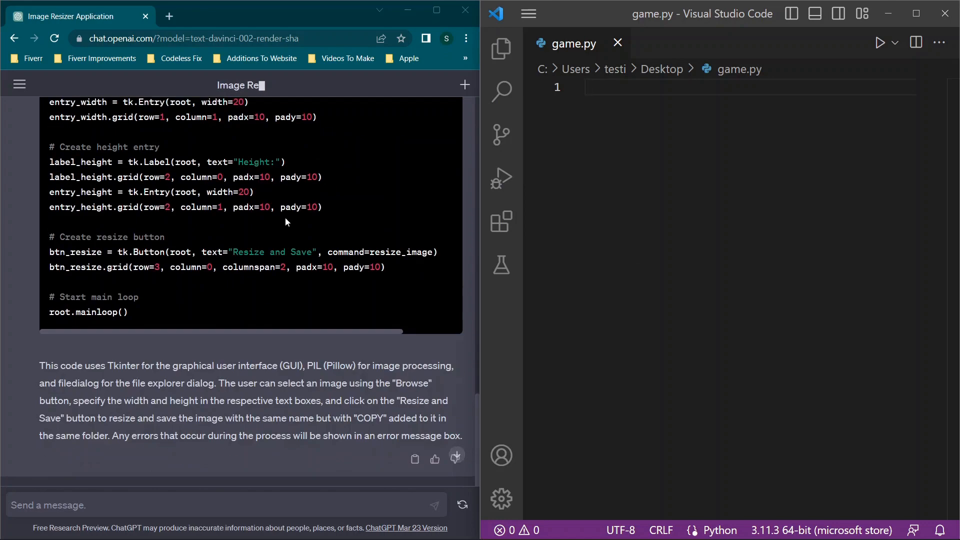
scroll(up, 3)
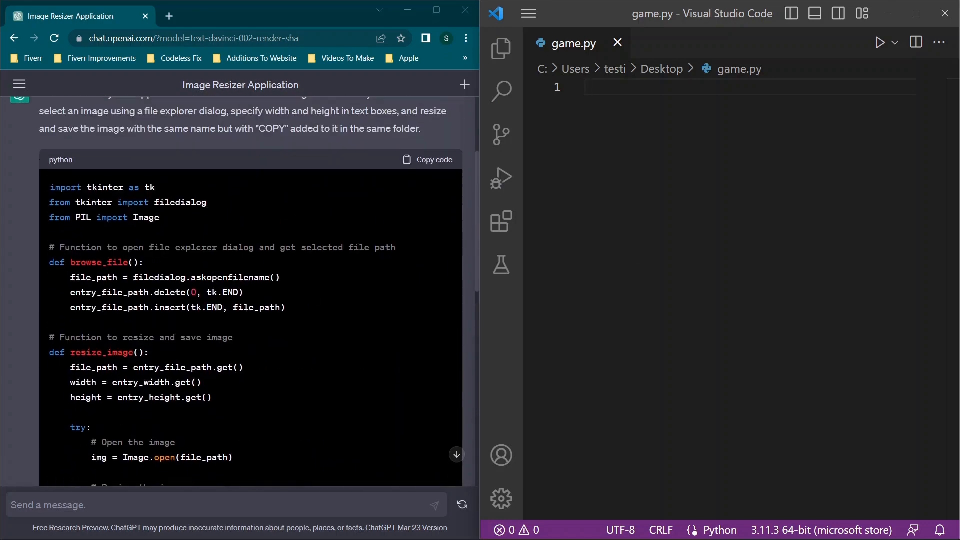
Run game.py, pick Transparent Logo - Copy.png, resize it to 100 by 100 and save the COPY version
click(427, 159)
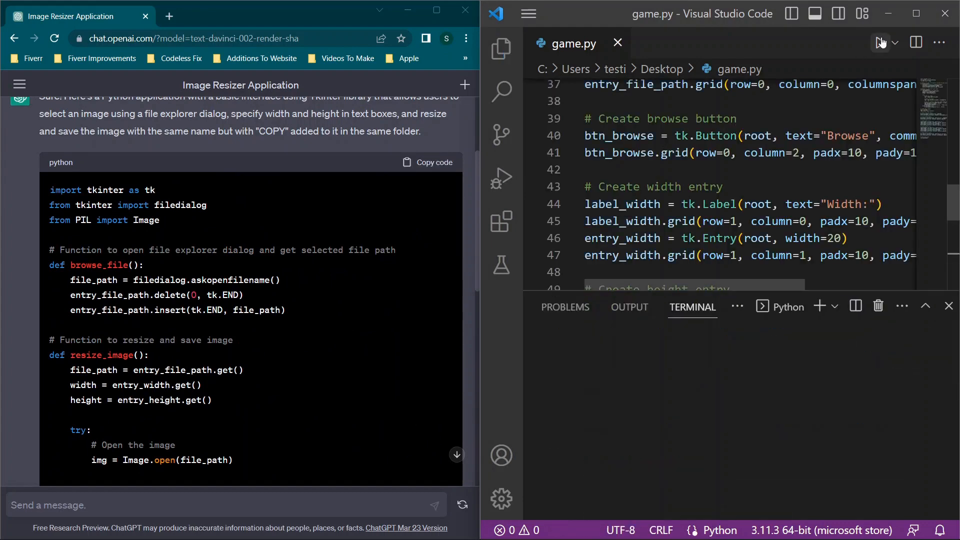
click(880, 42)
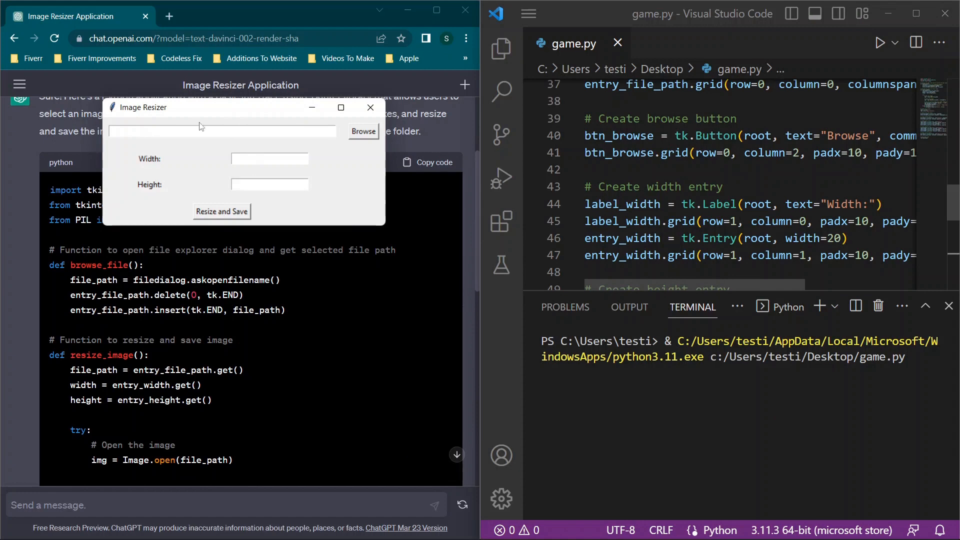
click(362, 131)
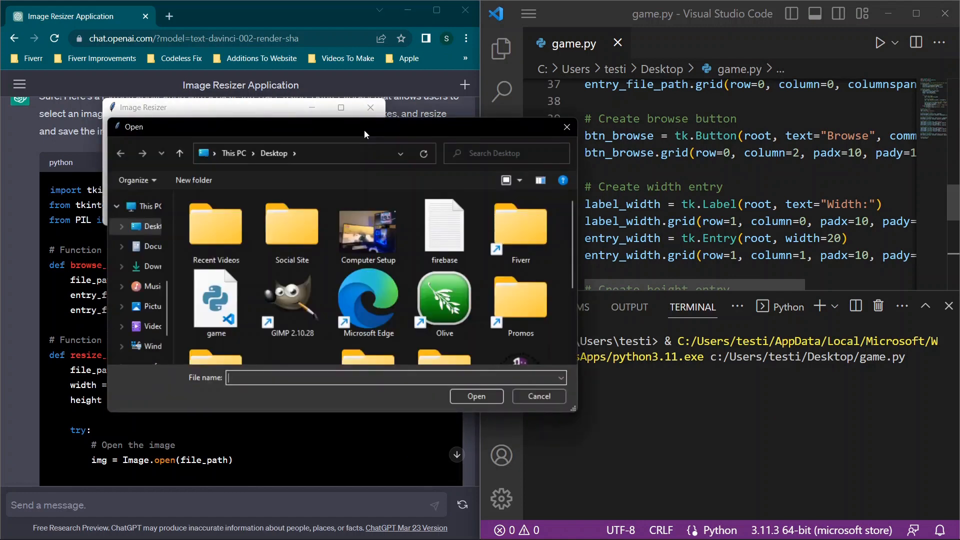
scroll(down, 3)
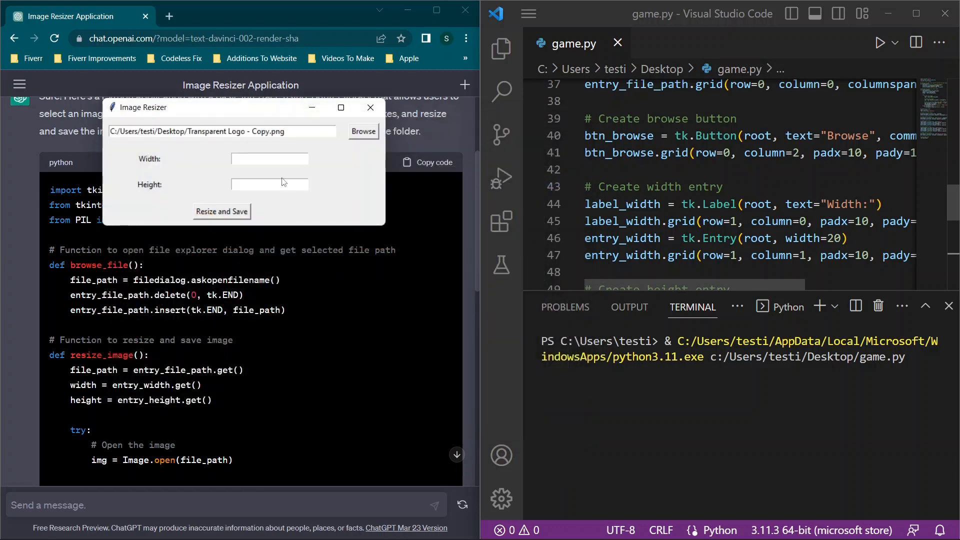
text(100)
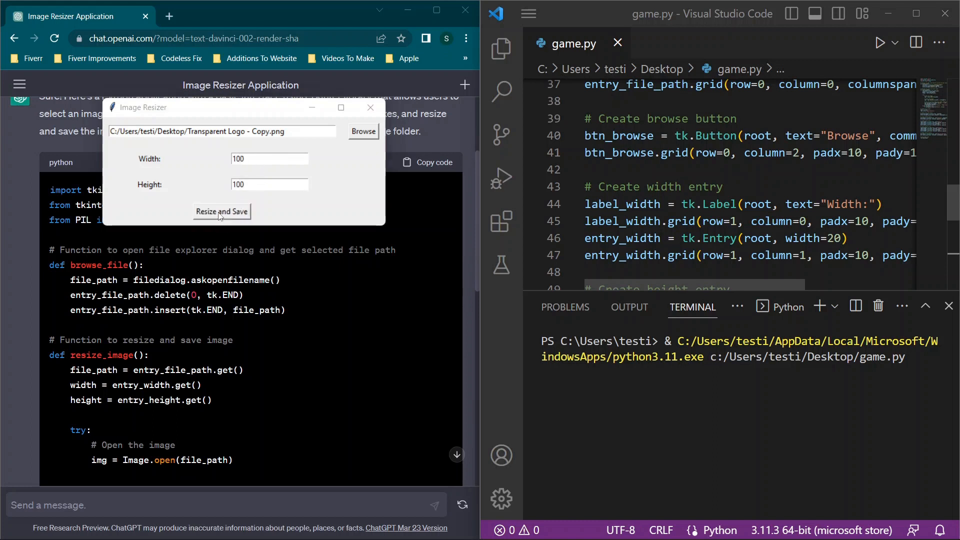
click(222, 211)
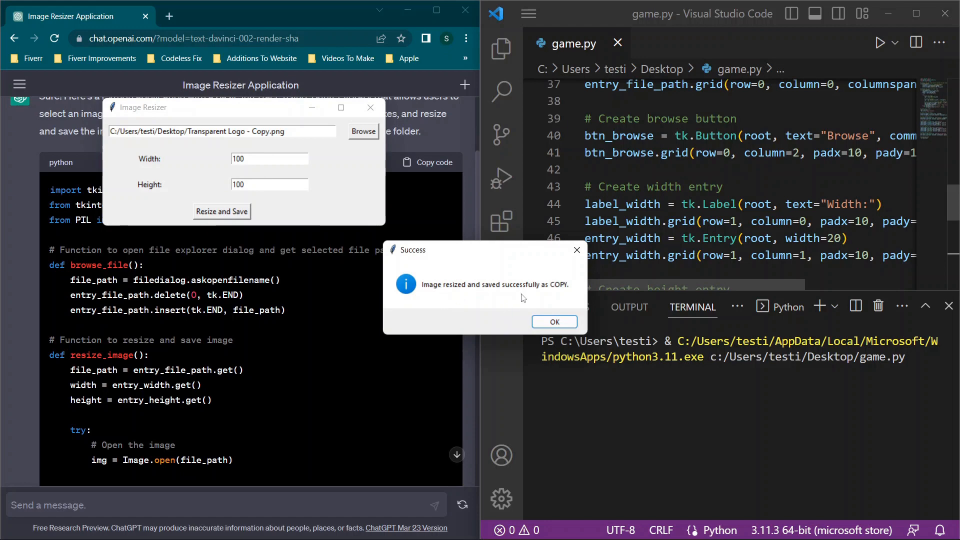
click(553, 321)
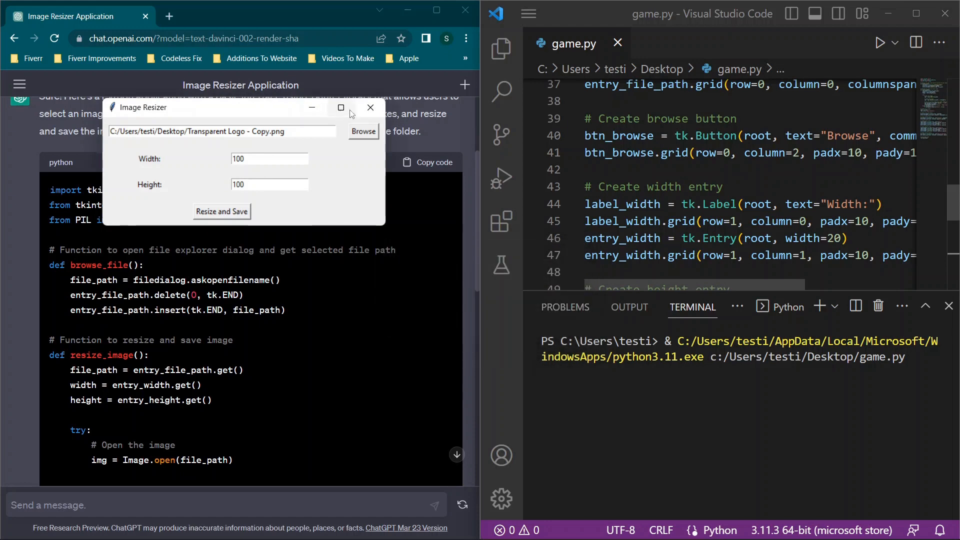
Check Transparent Logo - Copy_COPY.png is 5.13 KB in Properties and view the tiny logo in Photos
click(369, 106)
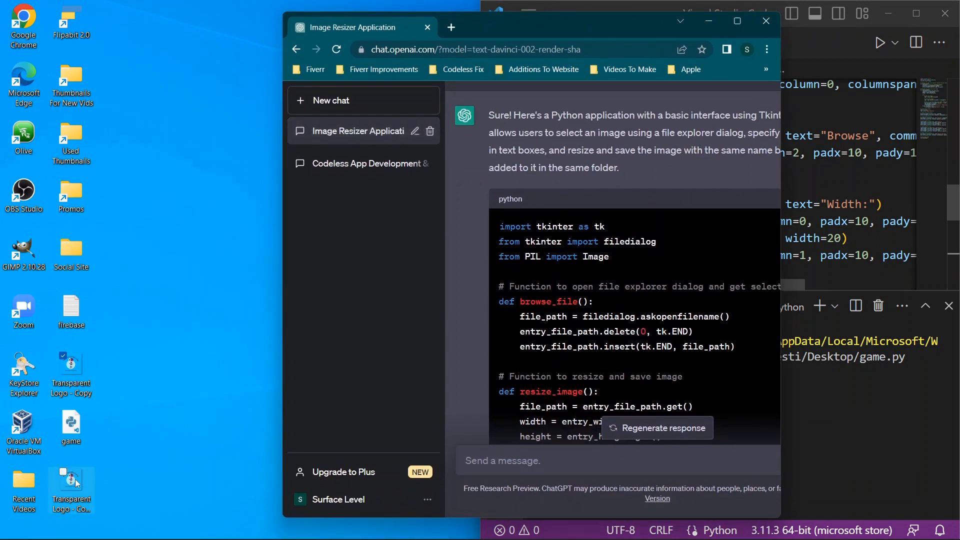
mouse_move(71, 483)
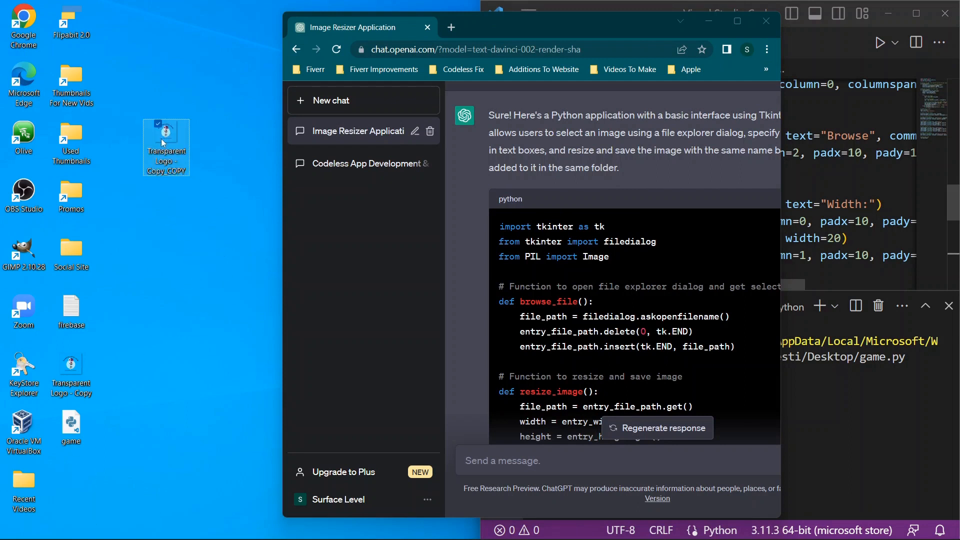
right_click(165, 147)
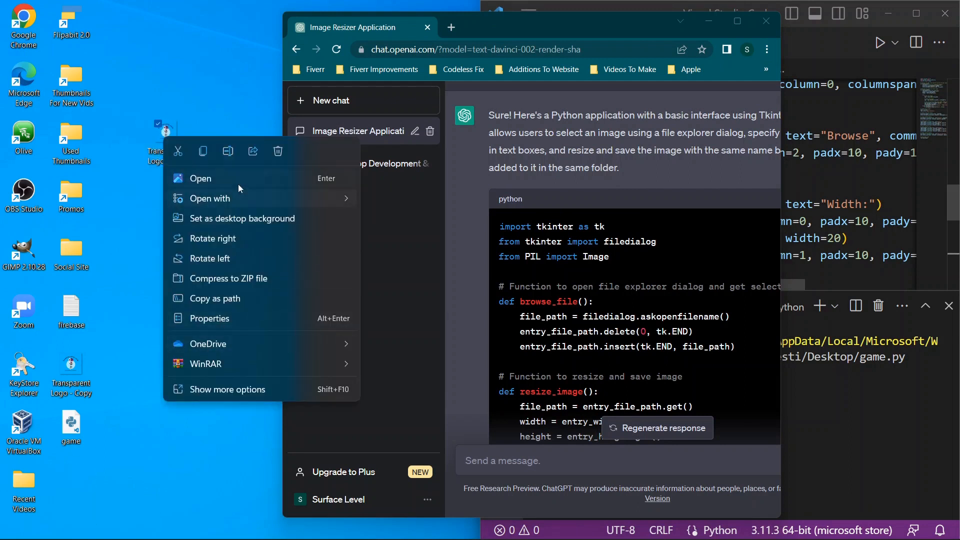
mouse_move(215, 319)
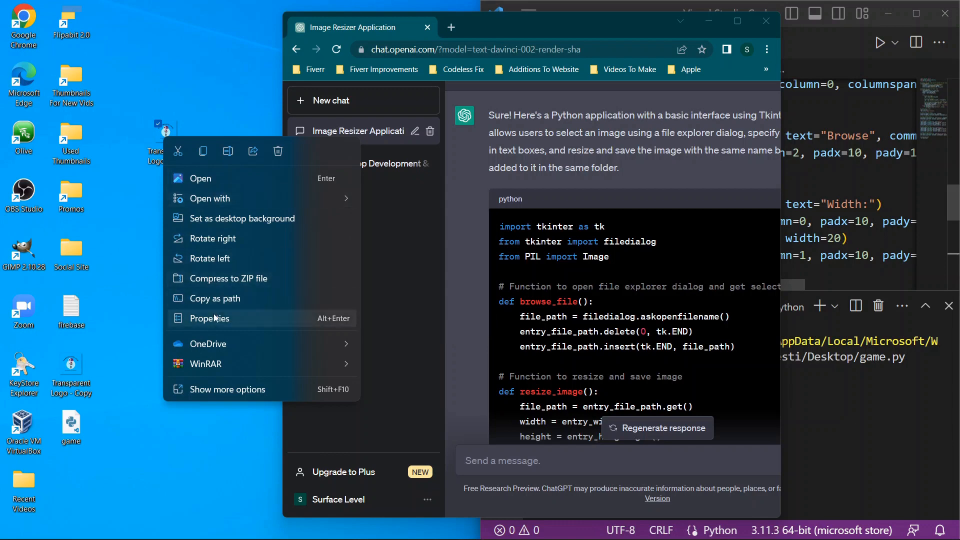
click(215, 318)
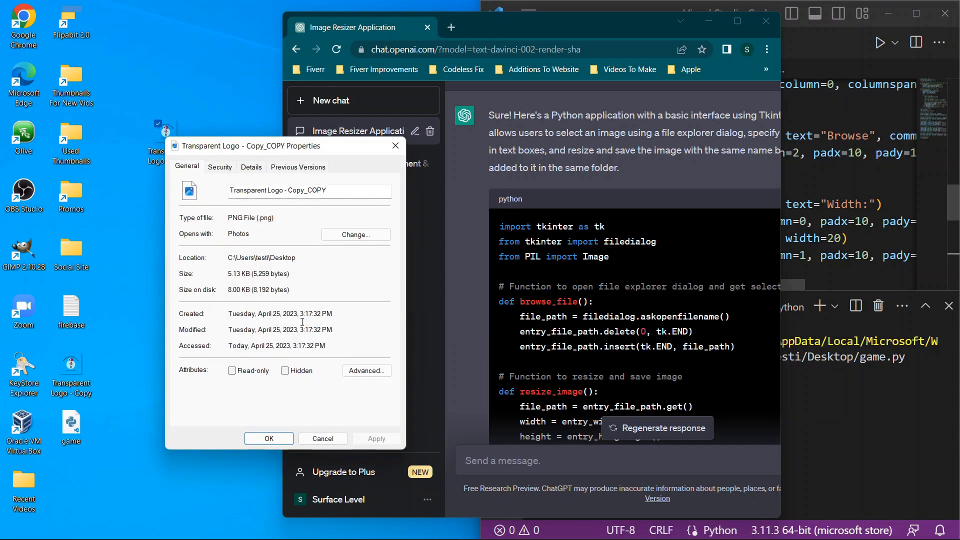
click(250, 167)
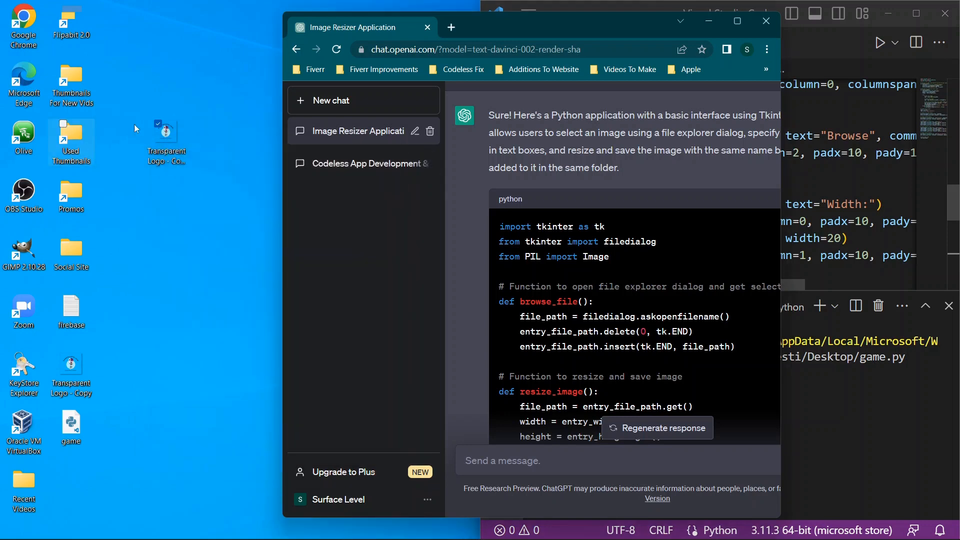
double_click(166, 128)
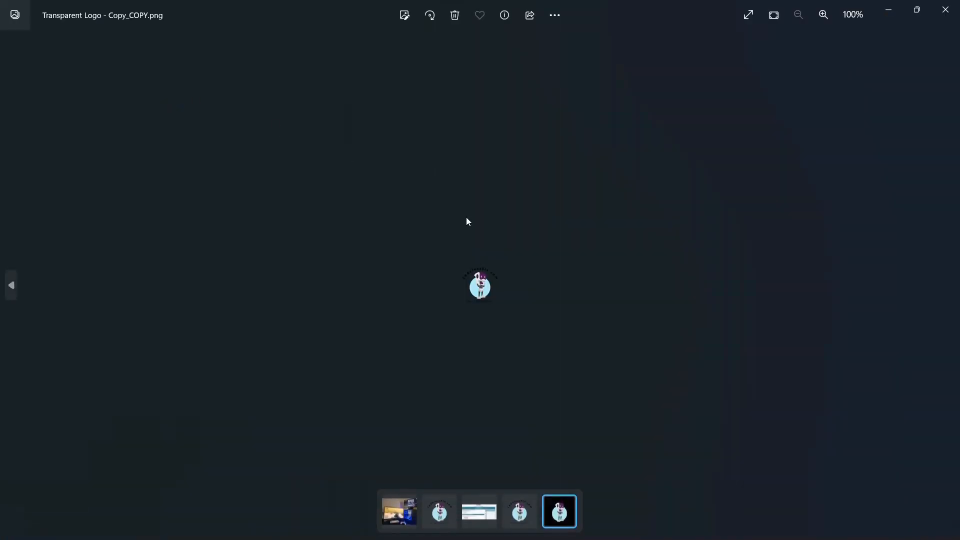
click(824, 14)
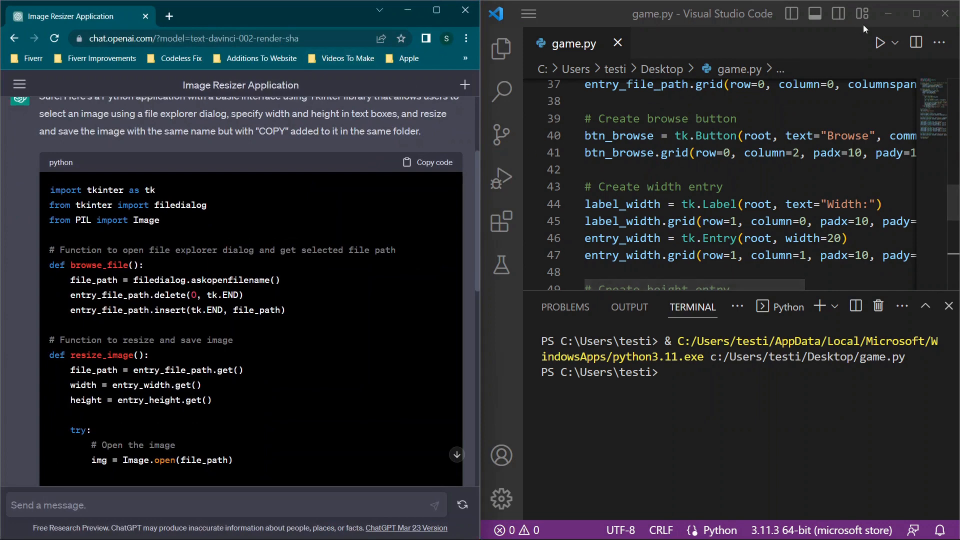
Rerun game.py and resize Transparent Logo - Copy.png to 10000 by 10000, saving the COPY version
click(880, 42)
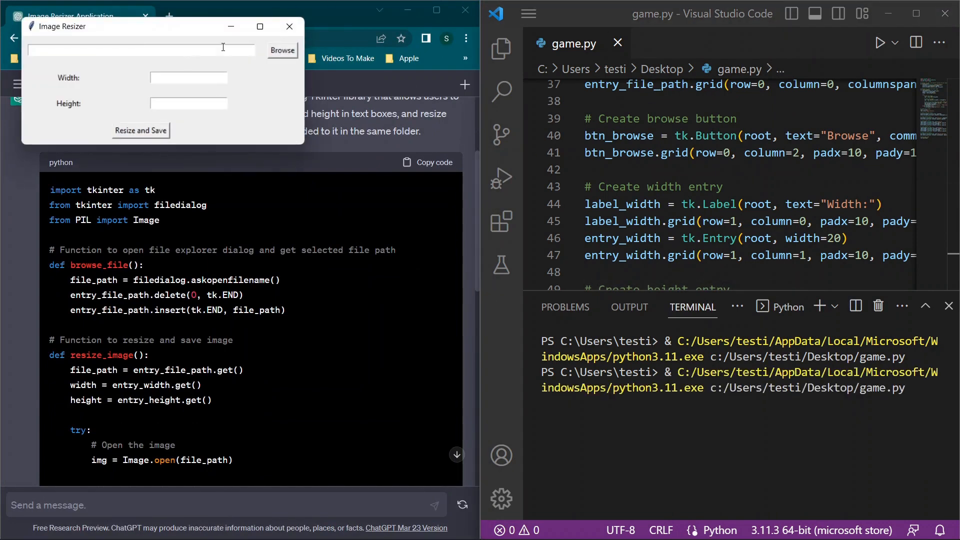
click(282, 50)
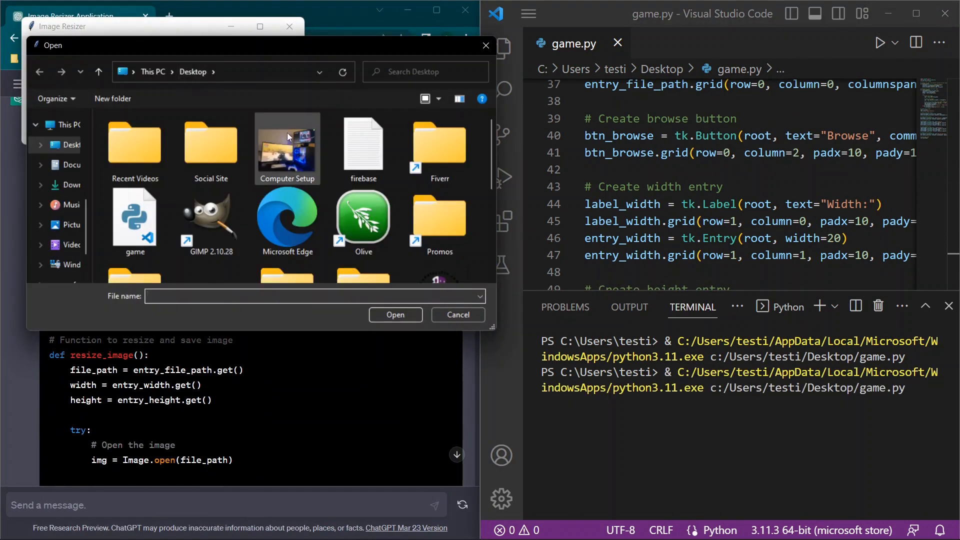
scroll(down, 3)
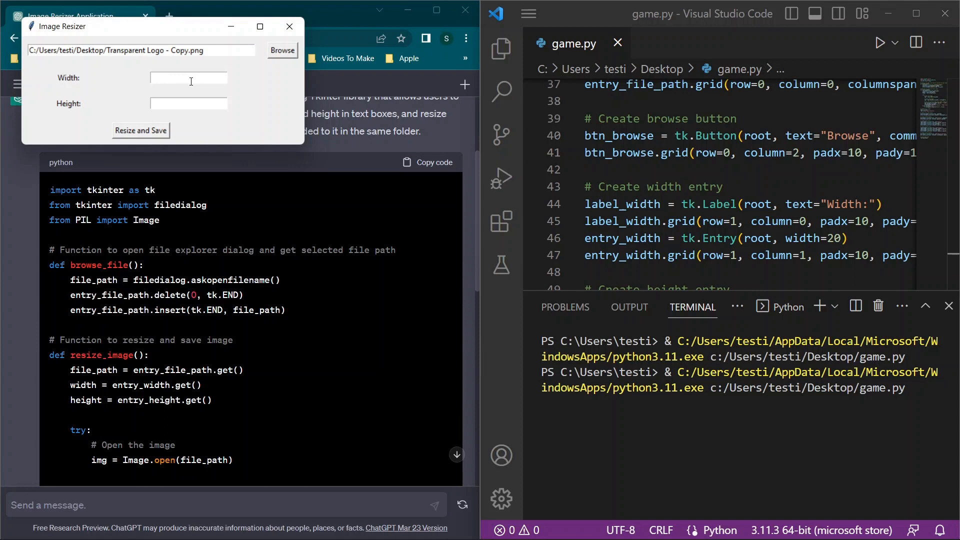
text(10)
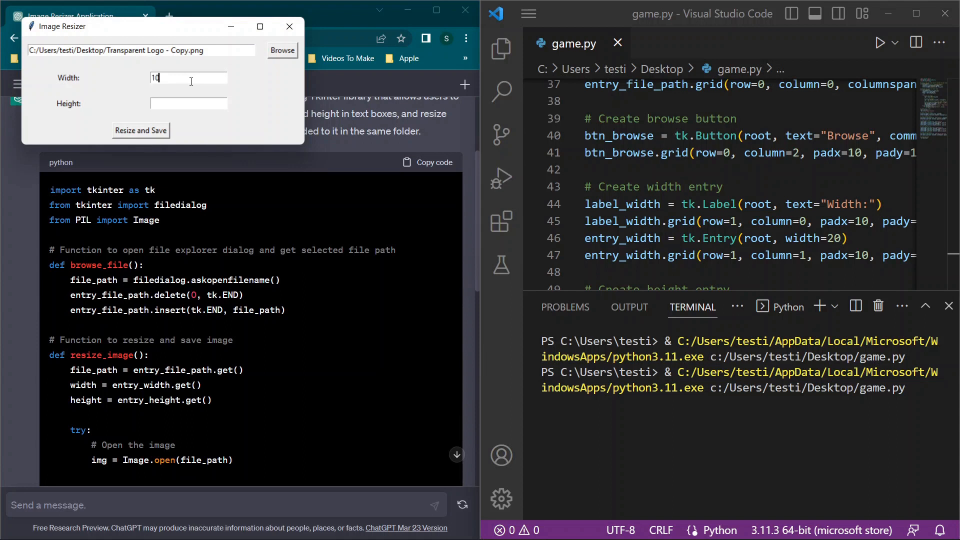
text(000)
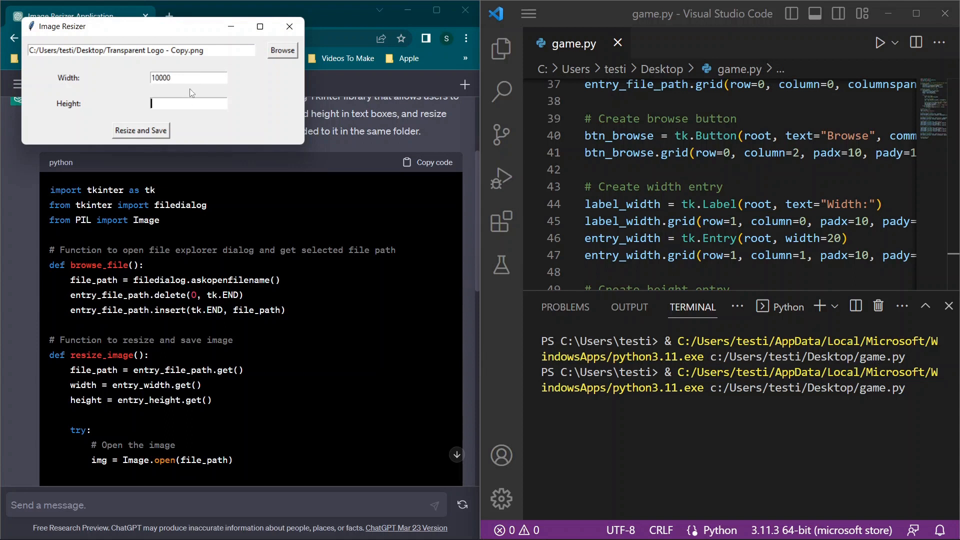
text(10000)
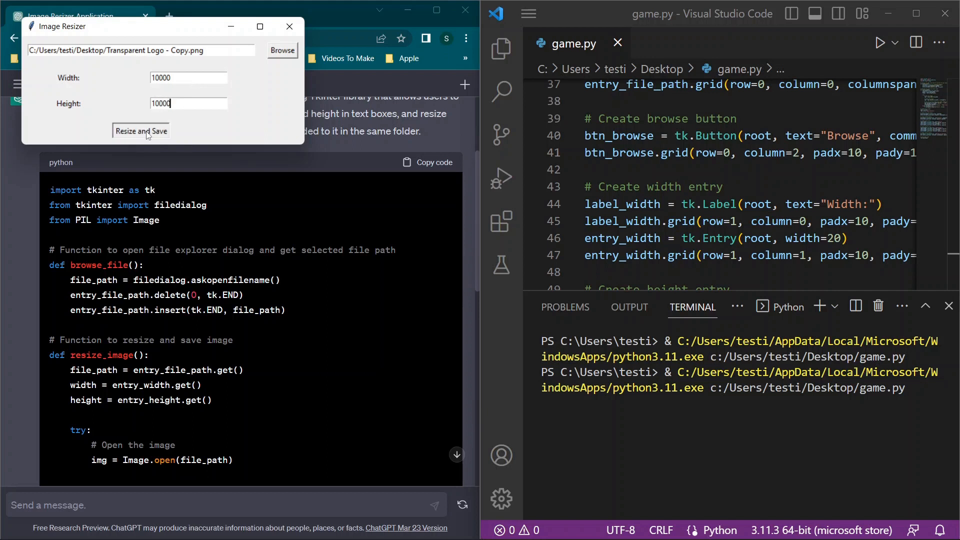
mouse_move(93, 128)
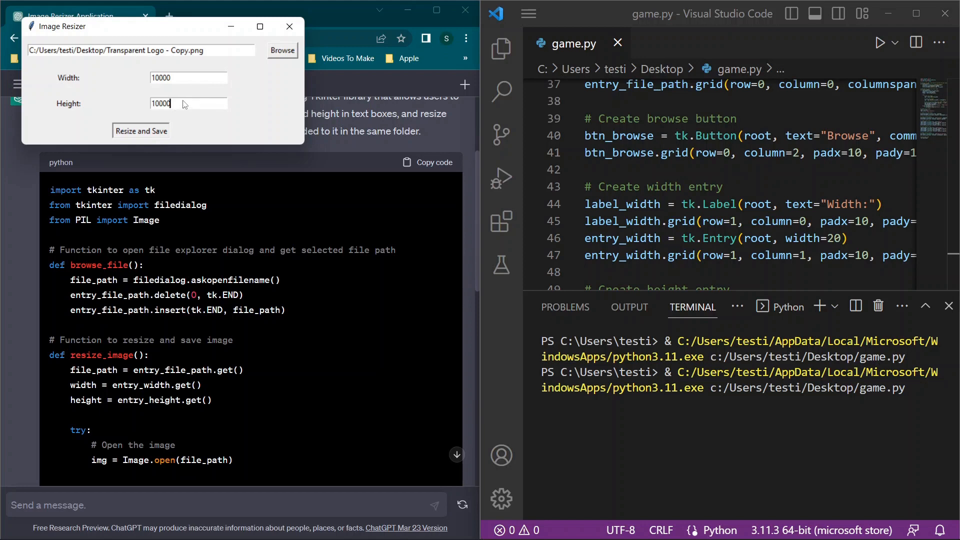
click(140, 130)
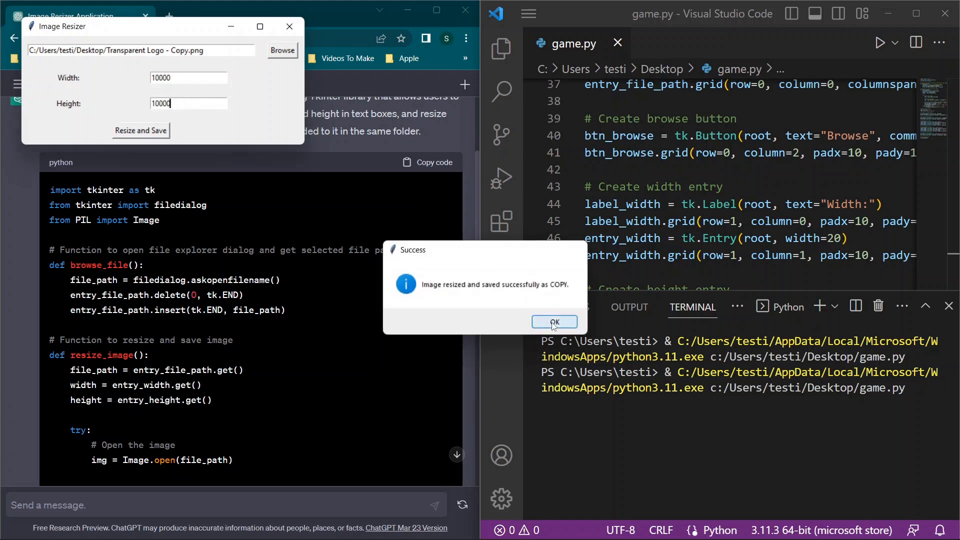
click(553, 322)
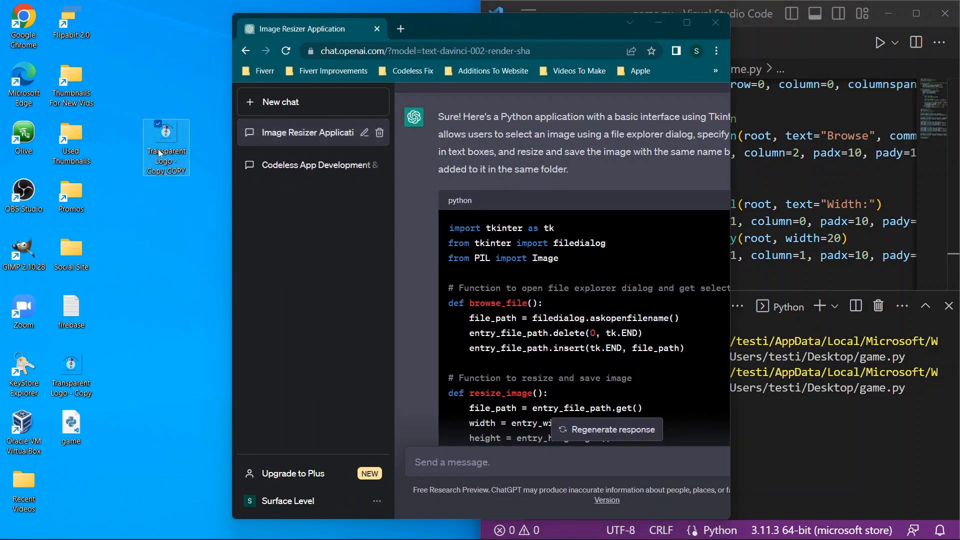
Confirm Transparent Logo - Copy_COPY.png is now 2.20 MB and view the full-size logo in Photos
right_click(165, 141)
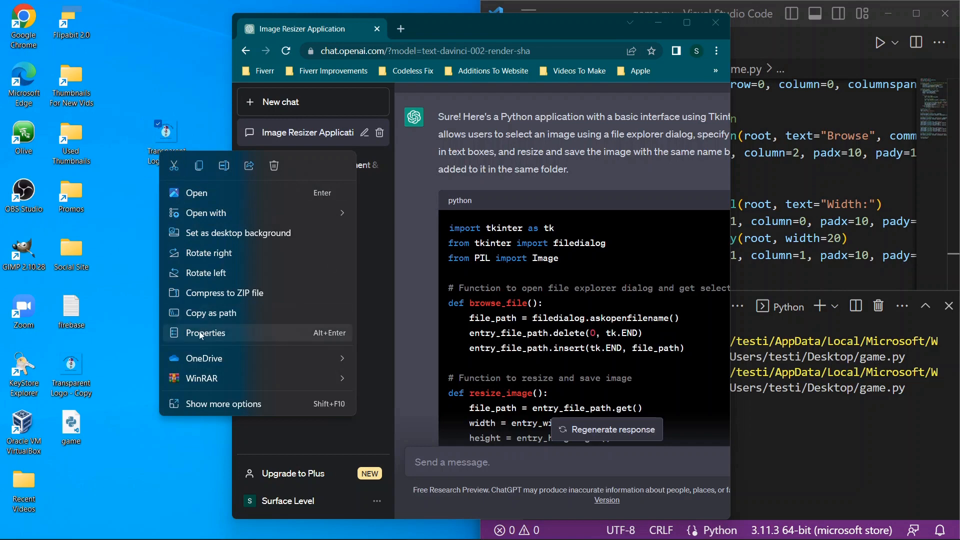
click(205, 332)
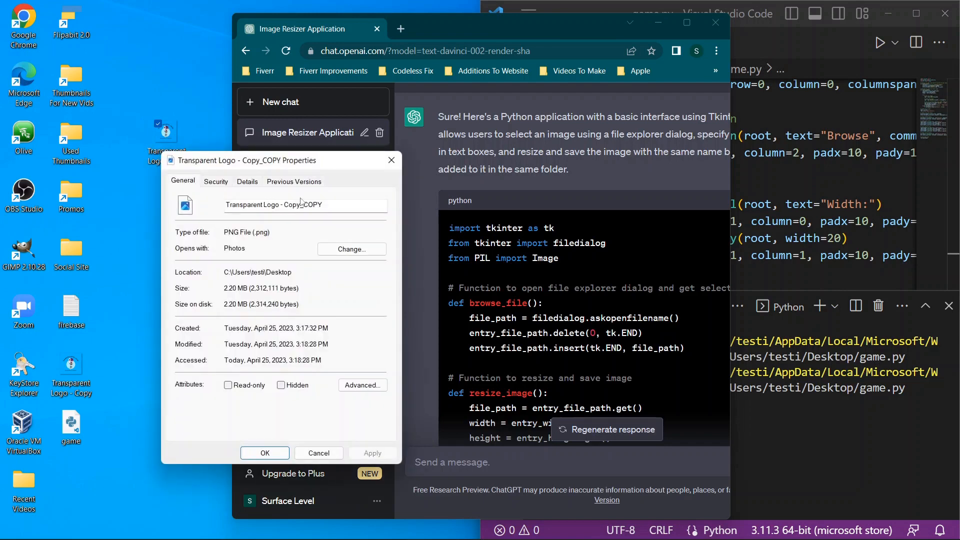
click(247, 181)
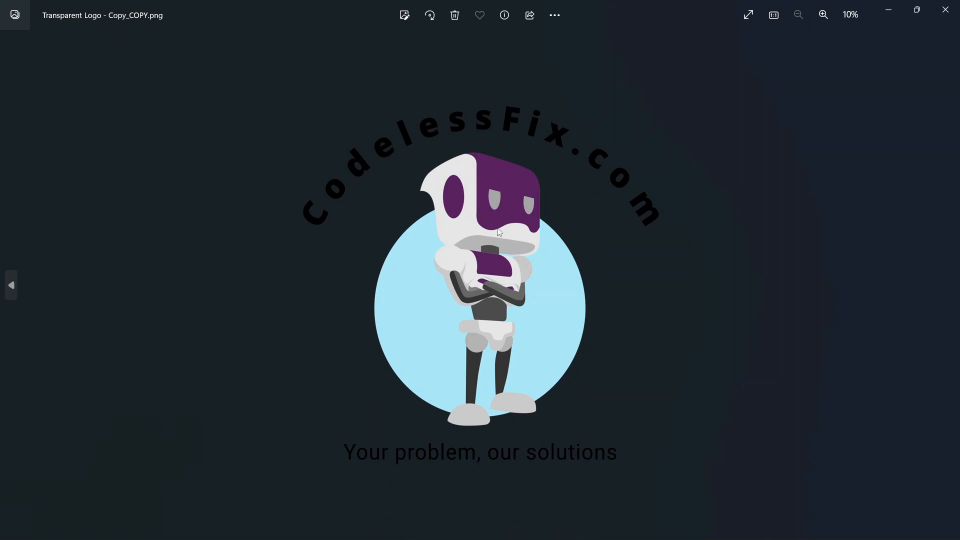
click(943, 11)
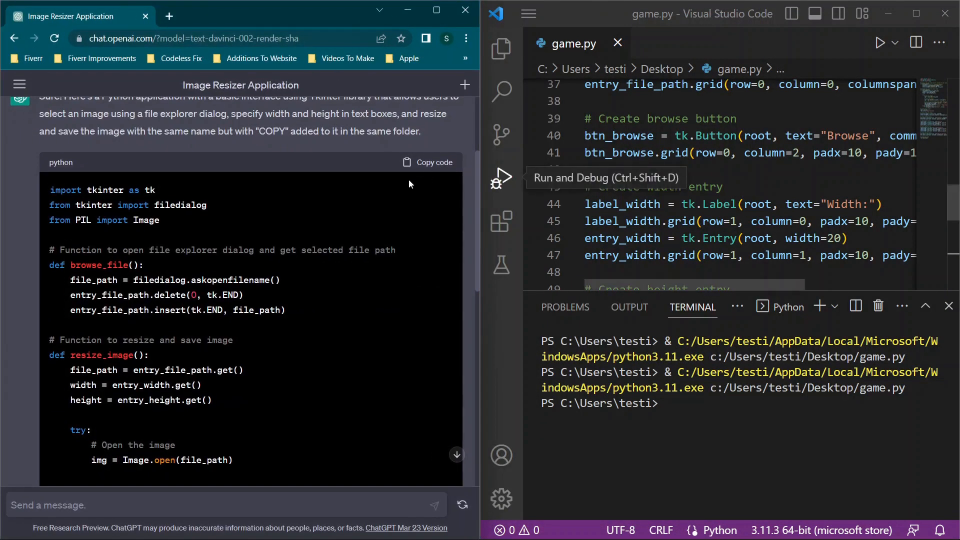
scroll(down, 3)
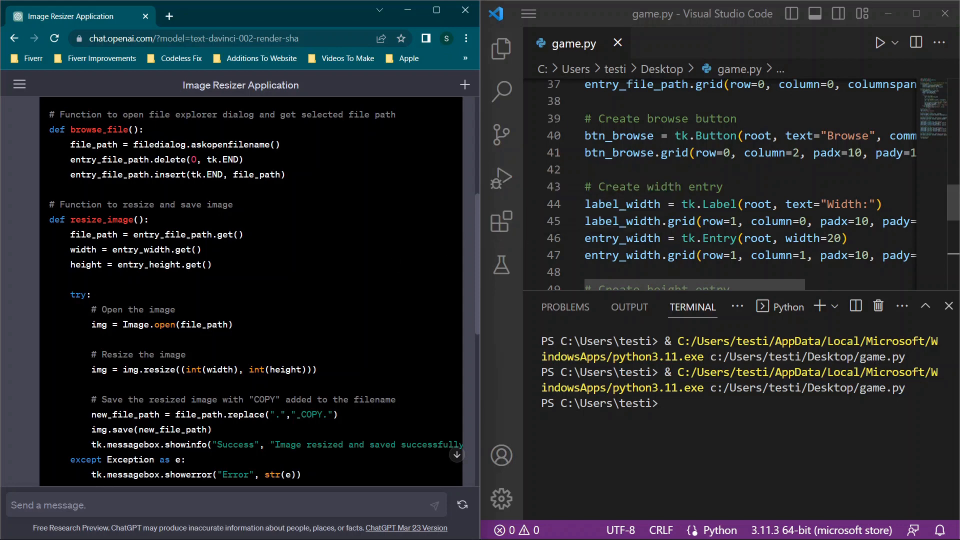
scroll(up, 3)
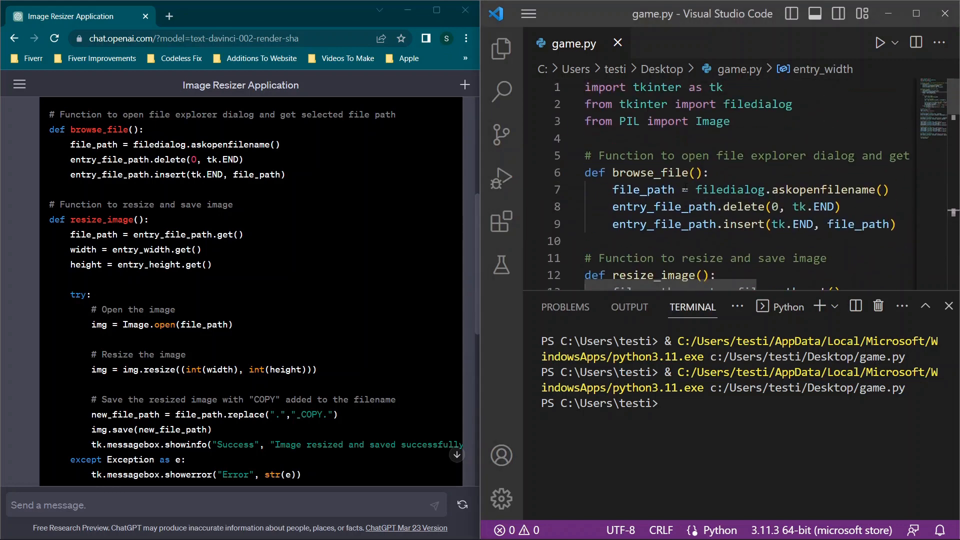